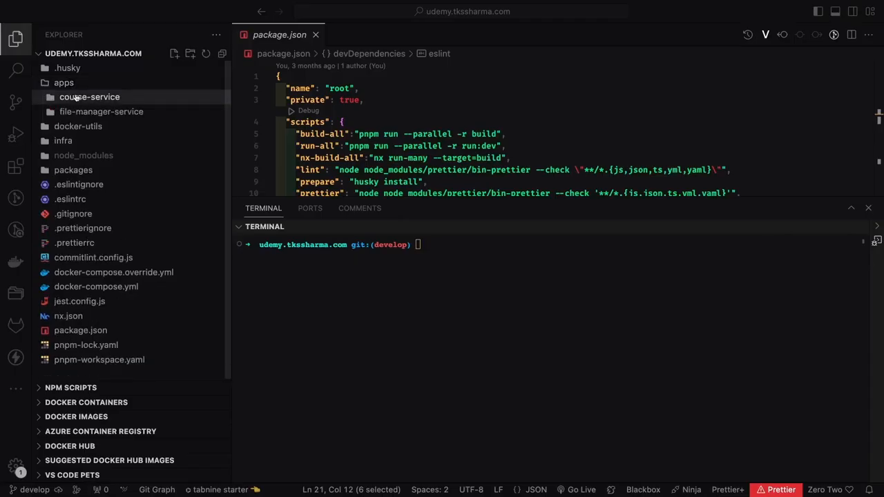
# Collapse apps, reveal packages, and open an integrated terminal in the apps folder.
pyautogui.click(64, 82)
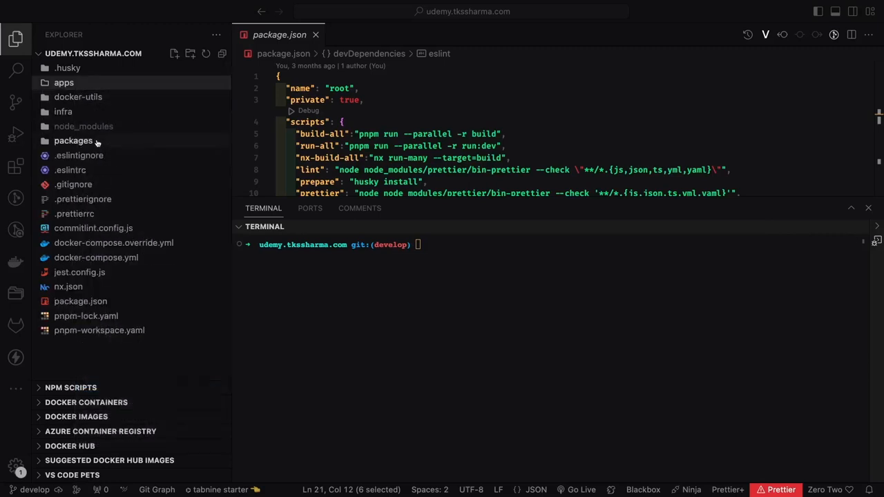
pyautogui.click(73, 141)
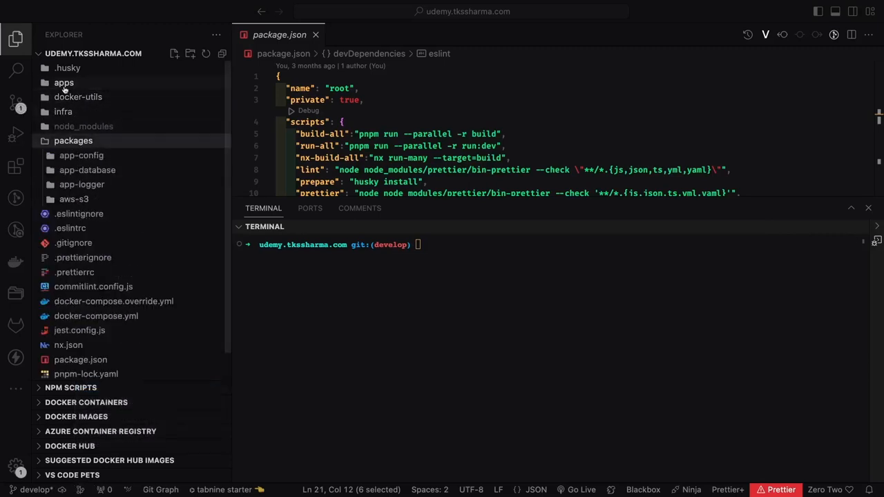
pyautogui.click(833, 226)
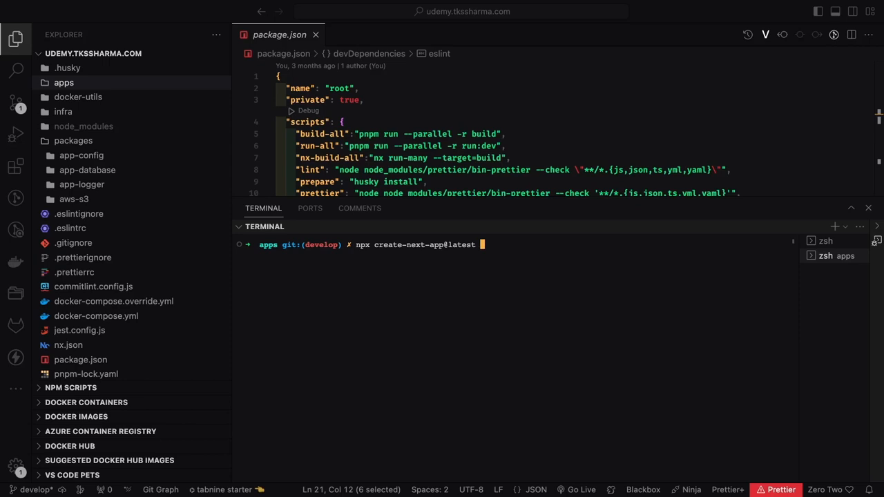
# Scaffold the udemy.com Next.js app, confirming with y and answering the src directory prompt.
pyautogui.write('udemy.com')
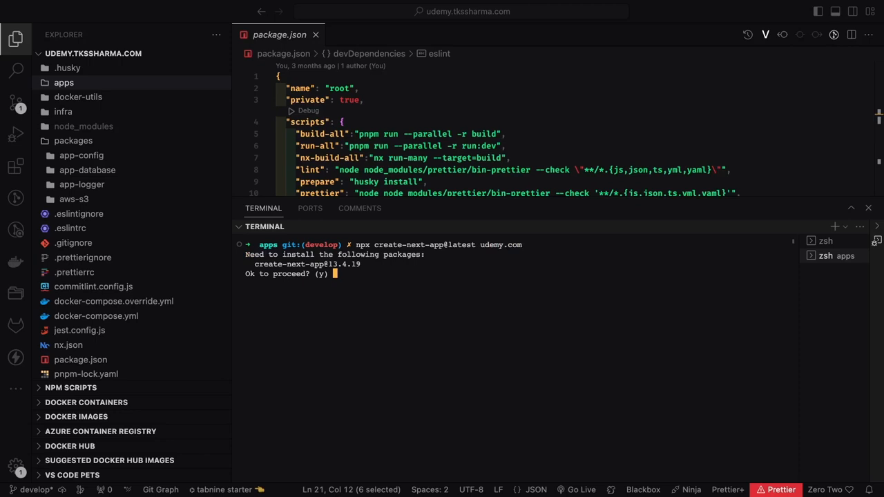
pyautogui.write('y')
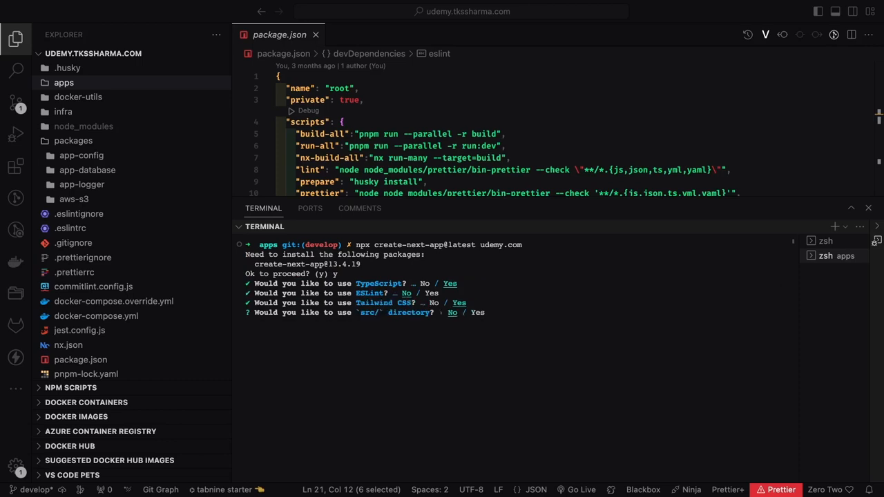
pyautogui.press('Enter')
pyautogui.write('cd')
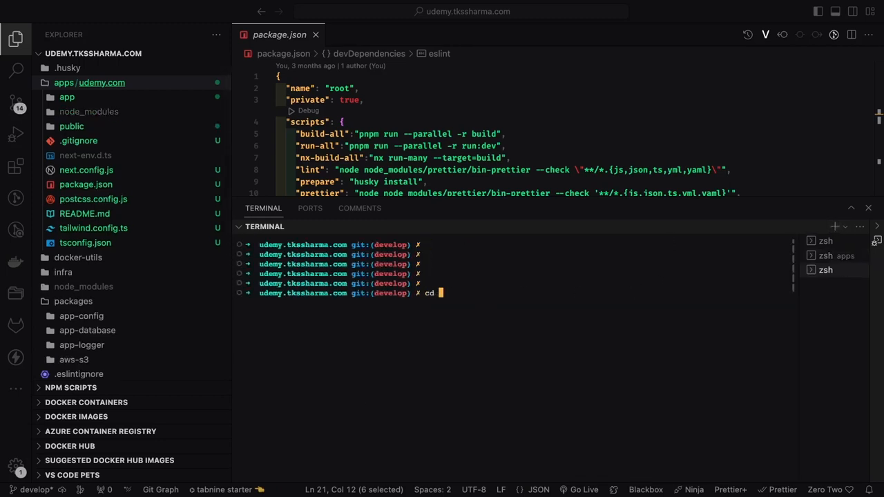
# Create admin.udemy.com under apps, expand apps in Explorer, and enter cd .. in the terminal.
pyautogui.write('apps/udem')
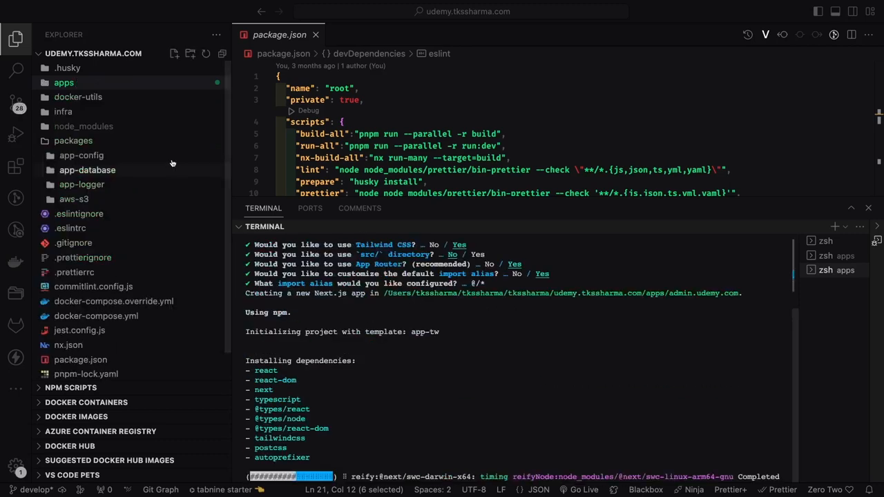
pyautogui.click(64, 82)
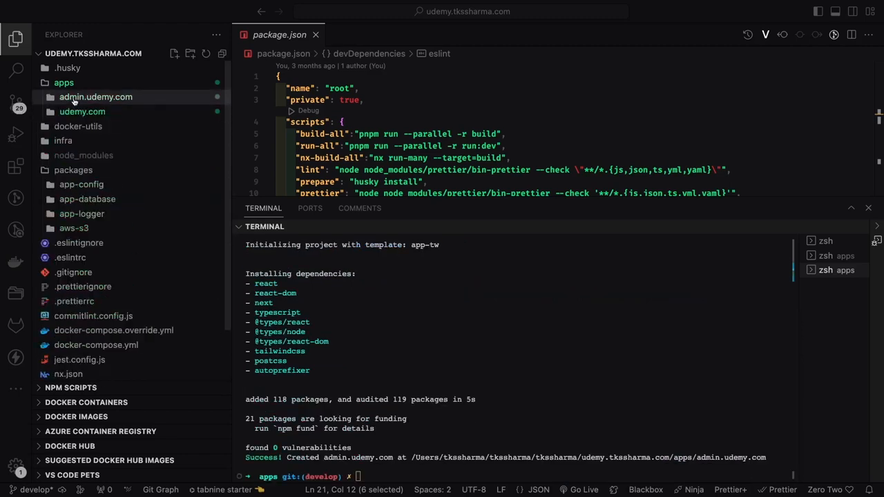
pyautogui.click(82, 111)
pyautogui.write('CD .')
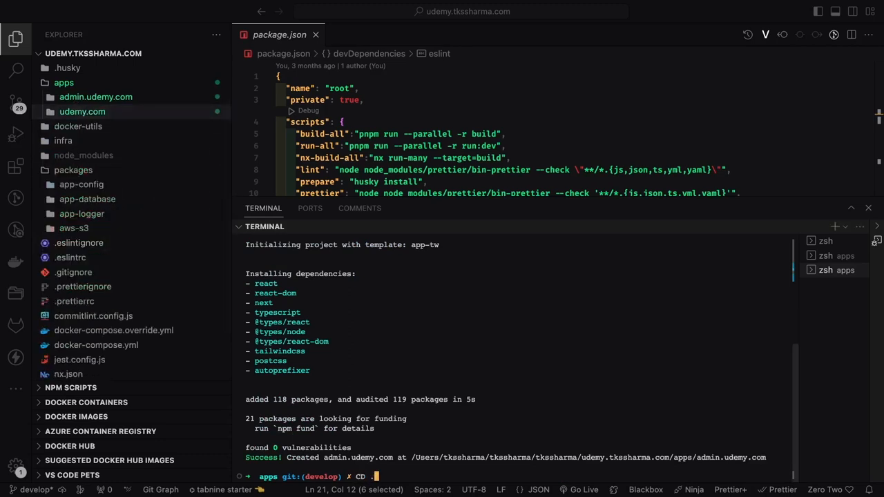
pyautogui.write('cd ..')
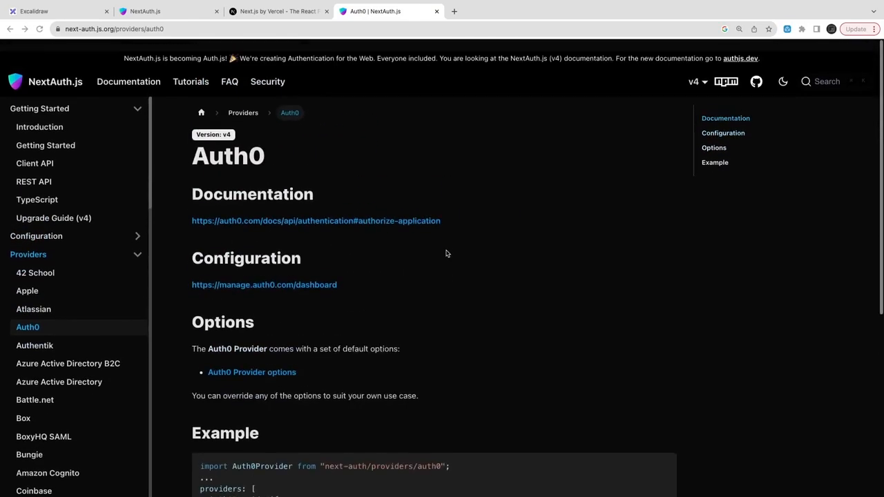
# Open the Auth0 provider options source, auth0.ts, on GitHub from the docs page.
pyautogui.scroll(-3)
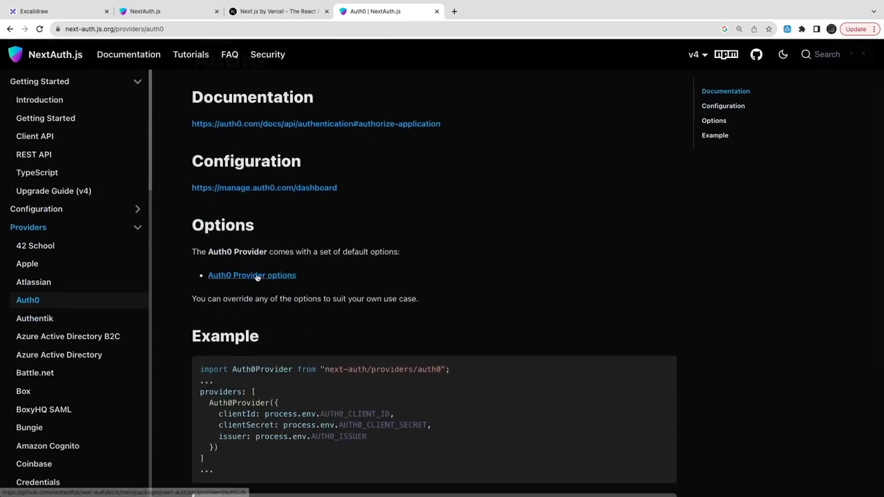
pyautogui.click(252, 275)
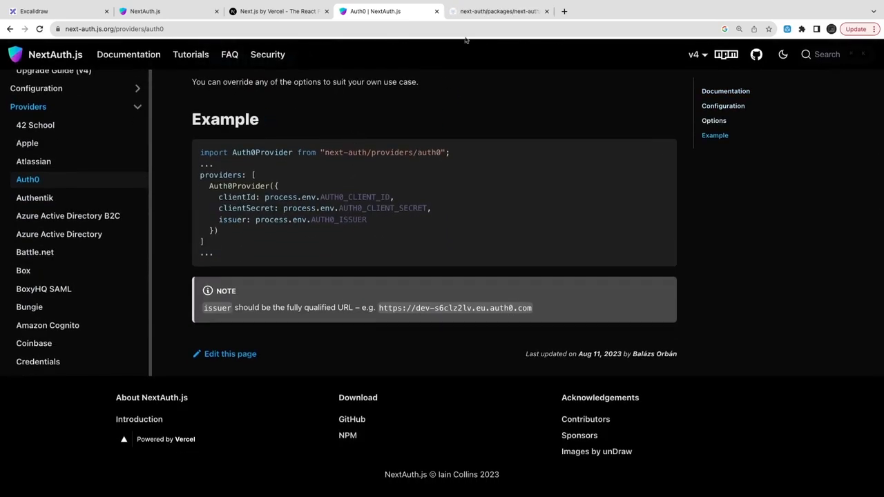
pyautogui.click(498, 11)
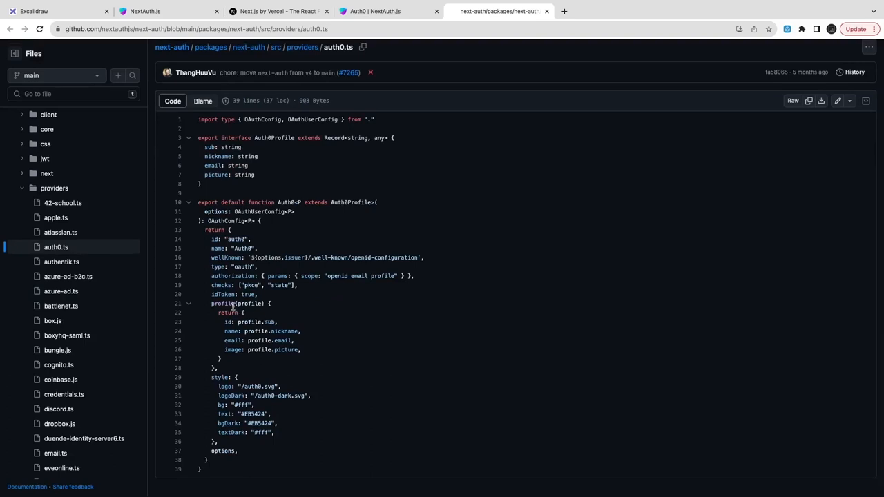
# Check email references in auth0.ts, open NextAuth's Initialization guide, then return to Excalidraw.
pyautogui.click(234, 340)
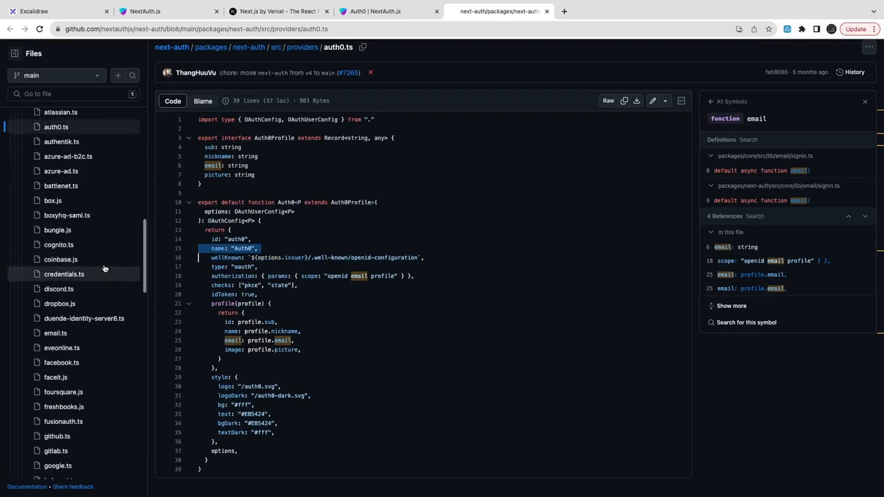
pyautogui.click(389, 11)
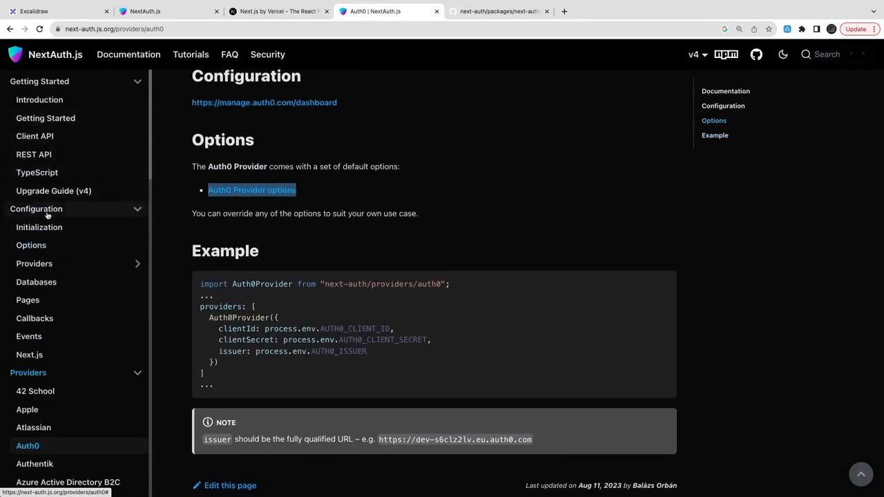
pyautogui.click(39, 227)
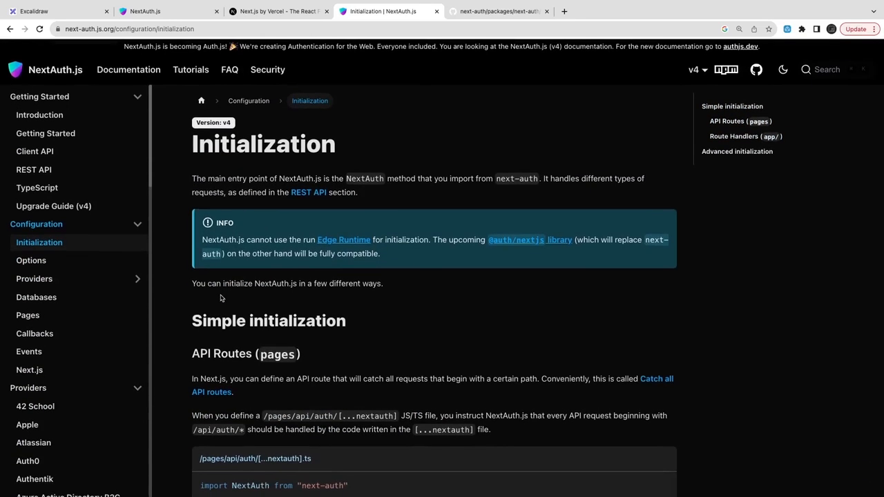
pyautogui.click(55, 11)
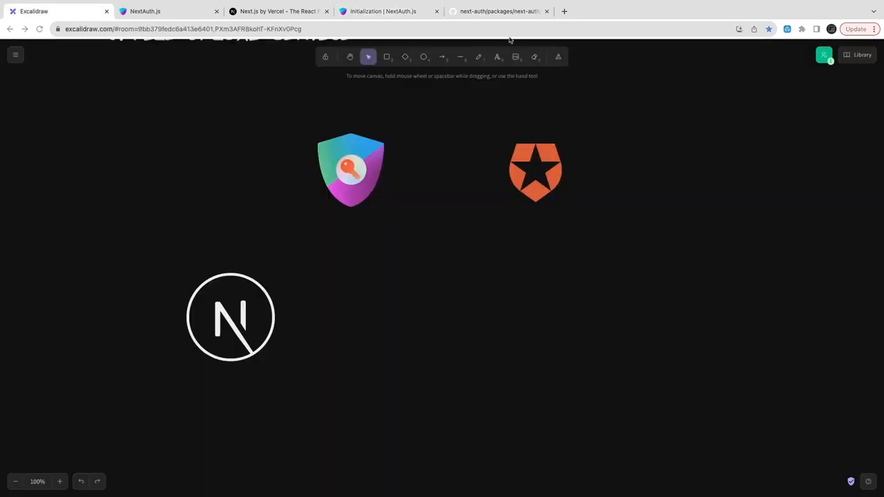
# Draw an arrow from the Next.js logo to NextAuth and label it APIs.
pyautogui.click(442, 56)
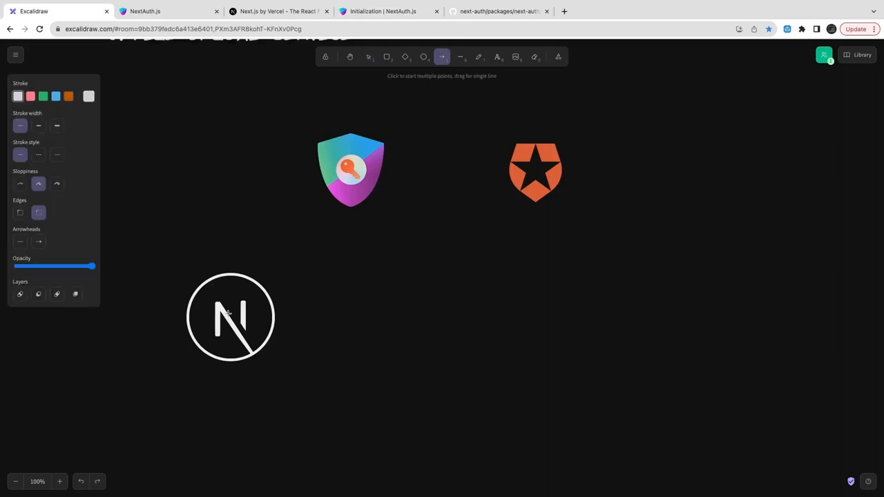
pyautogui.moveTo(235, 304); pyautogui.dragTo(325, 190)
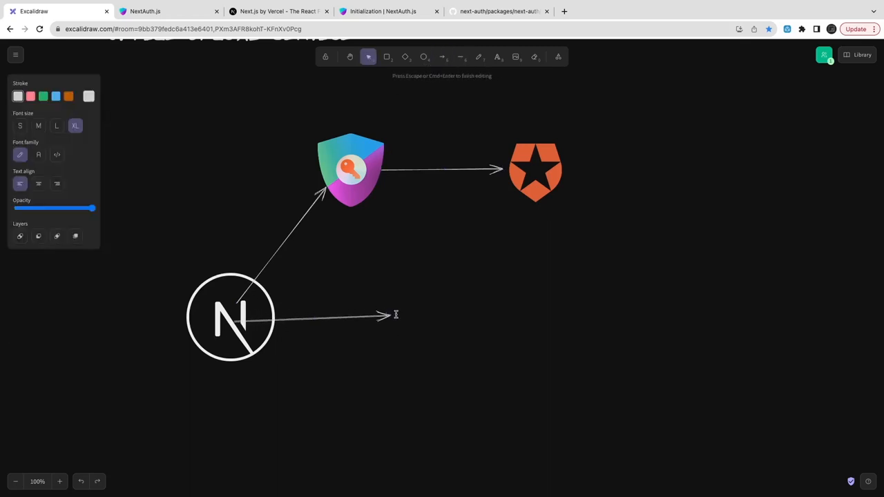
pyautogui.write('APIs')
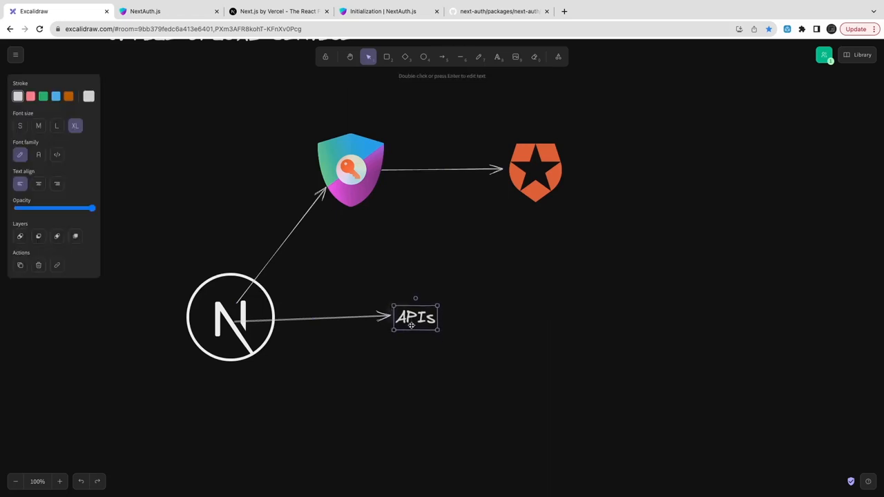
pyautogui.click(441, 57)
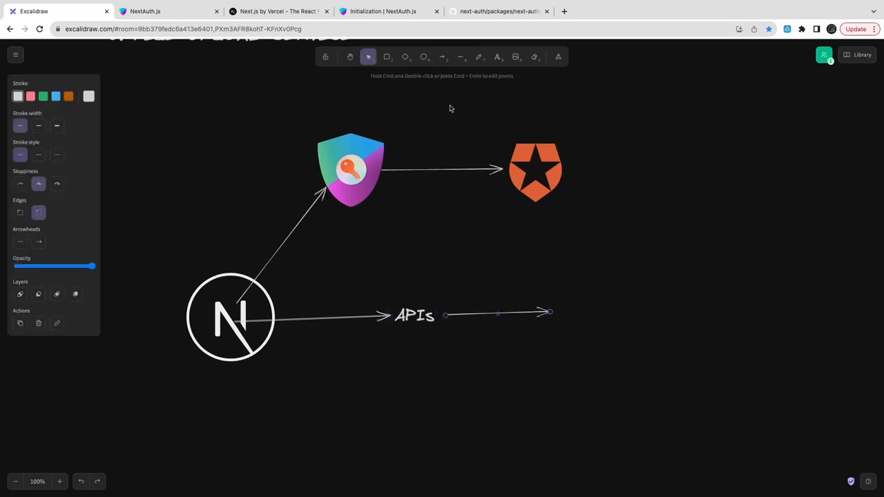
# Draw a rectangle right of the APIs arrow labelled proxy.
pyautogui.moveTo(557, 275); pyautogui.dragTo(644, 370)
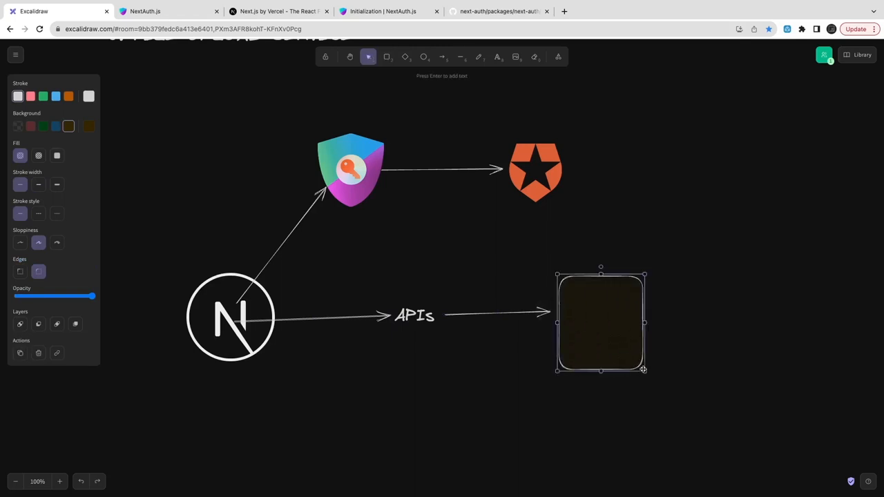
pyautogui.write('proxy')
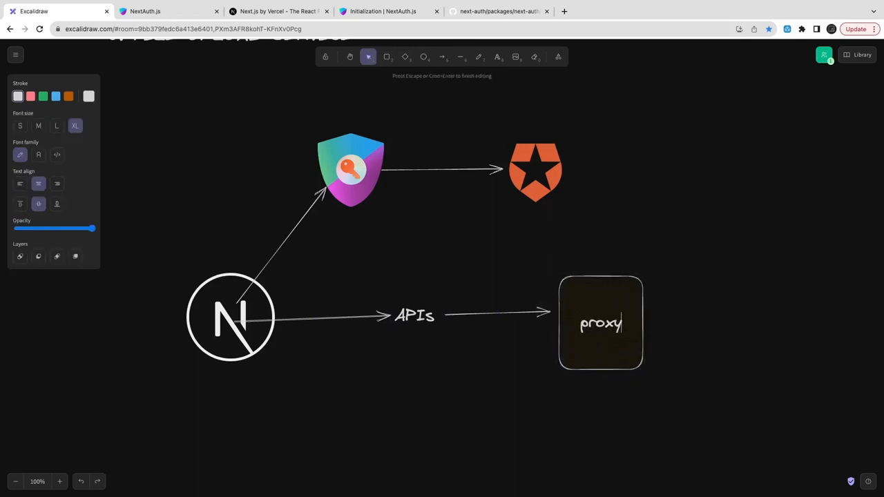
pyautogui.click(599, 323)
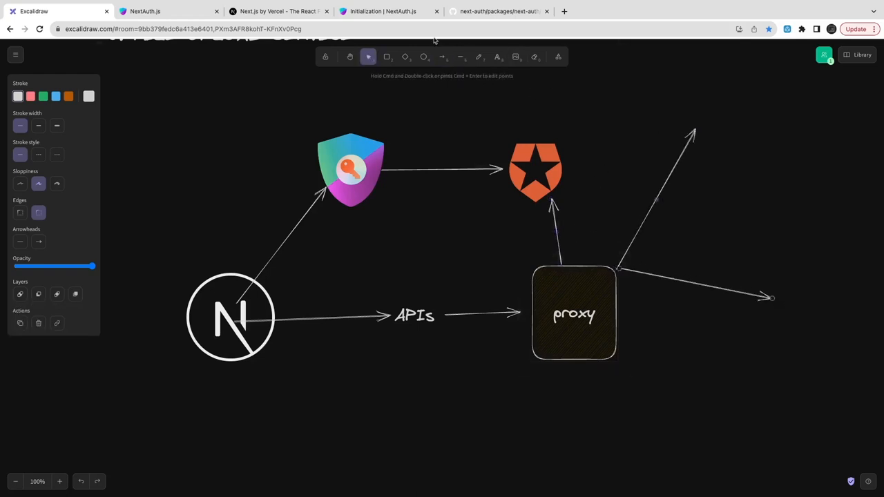
# Add a proxy arrow and role notes: end-user and course-creator pages, guest, content-creator, default role.
pyautogui.moveTo(618, 272); pyautogui.dragTo(811, 473)
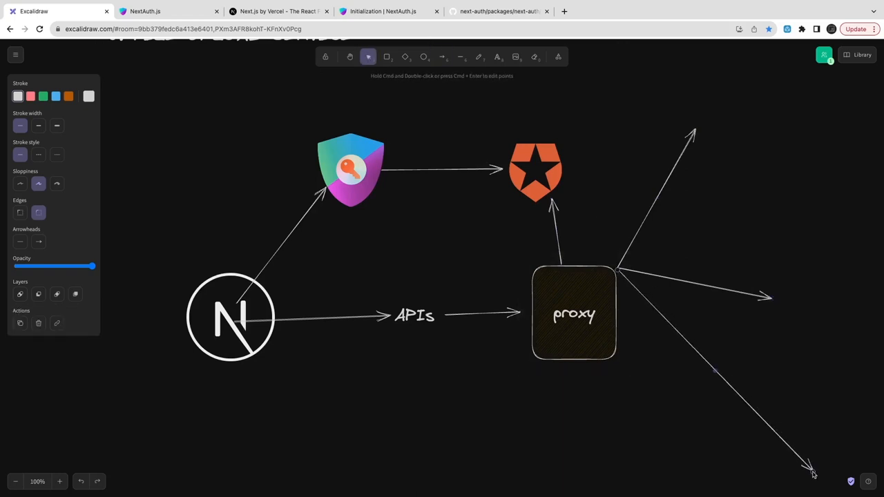
pyautogui.moveTo(283, 244)
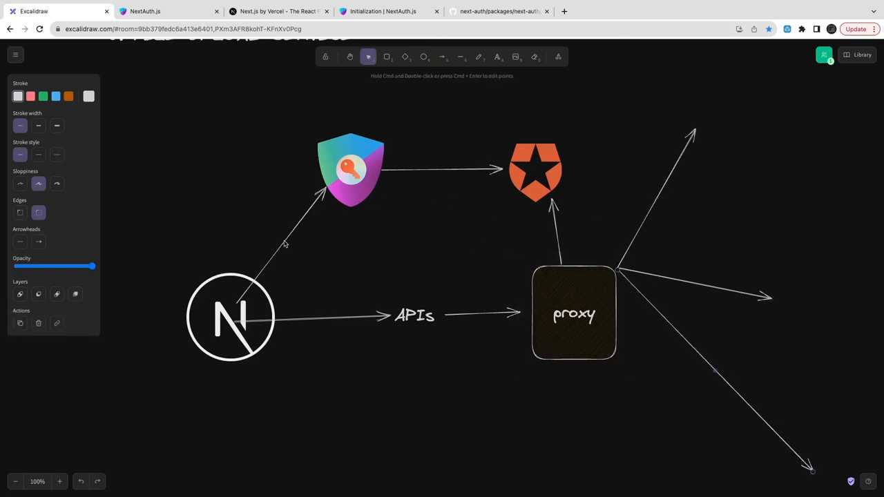
pyautogui.write('role')
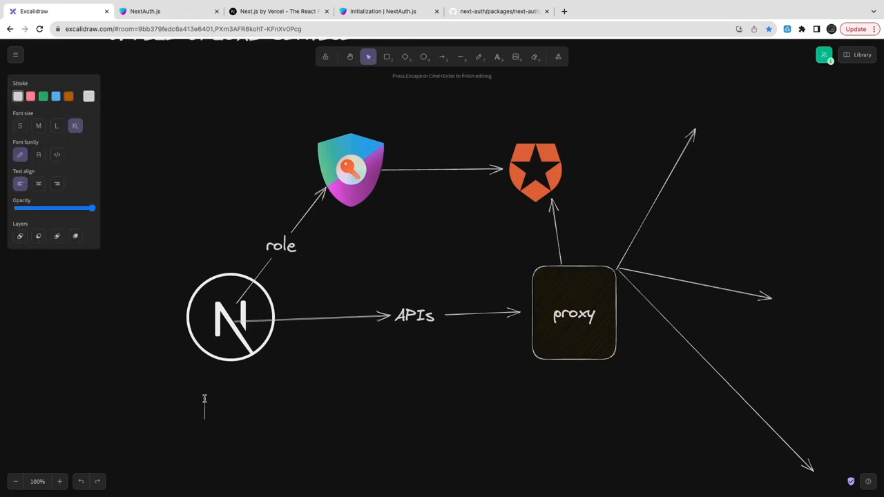
pyautogui.write('end user')
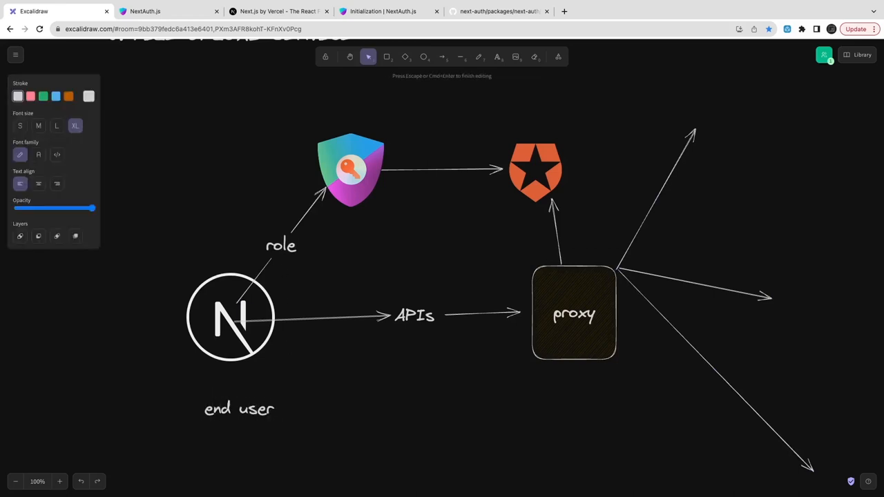
pyautogui.write('pages')
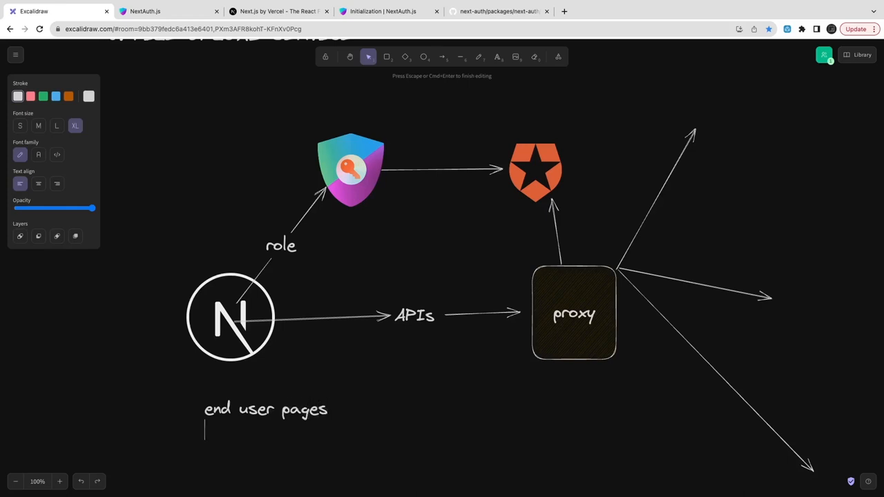
pyautogui.write('course creator')
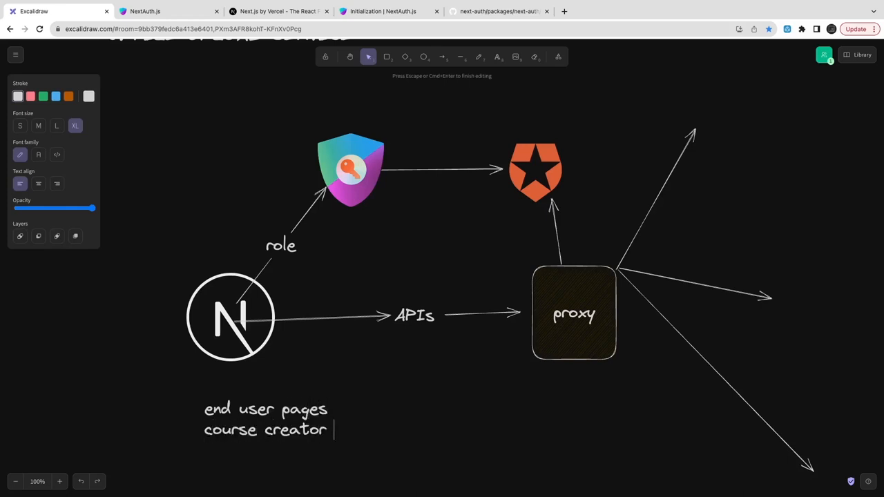
pyautogui.write('pages')
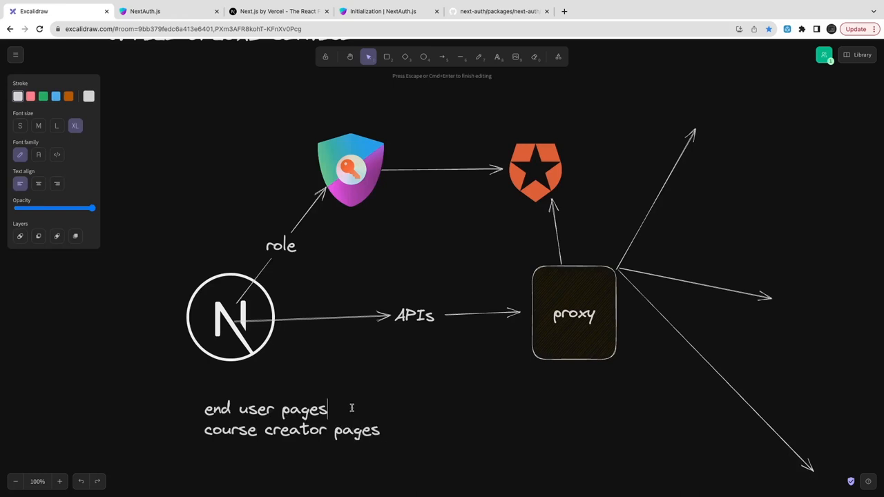
pyautogui.write('. role -')
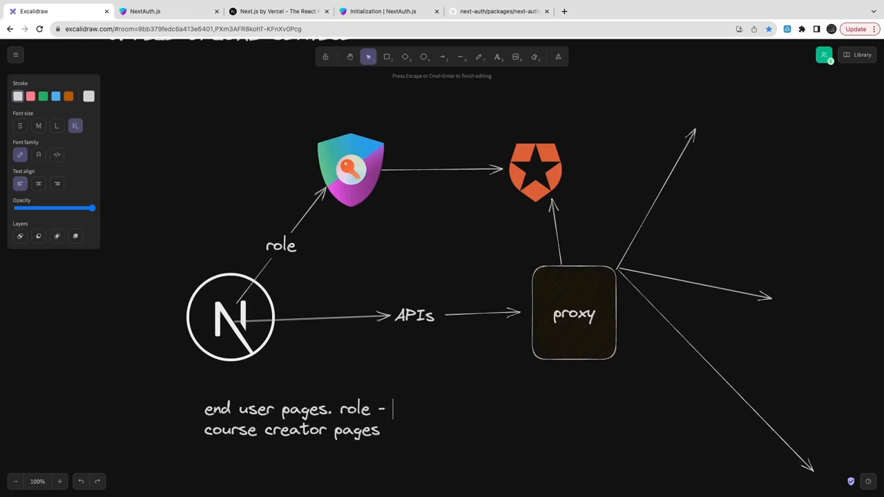
pyautogui.write('guest')
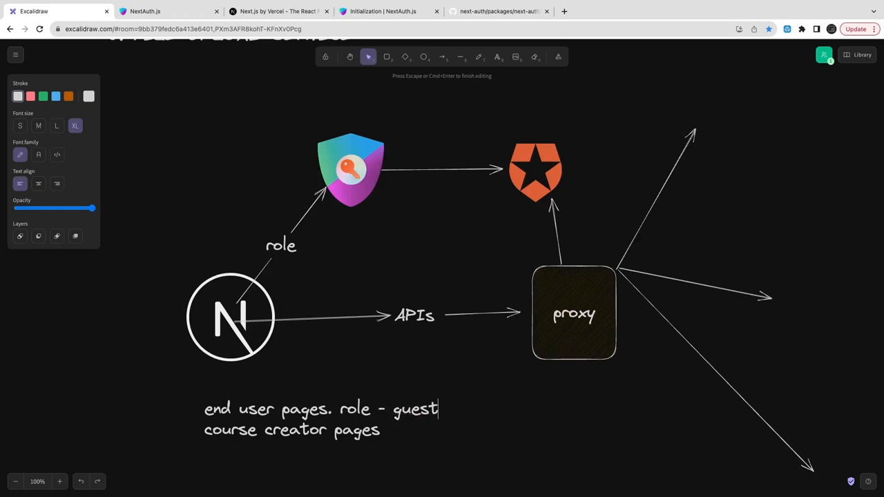
pyautogui.write('role-')
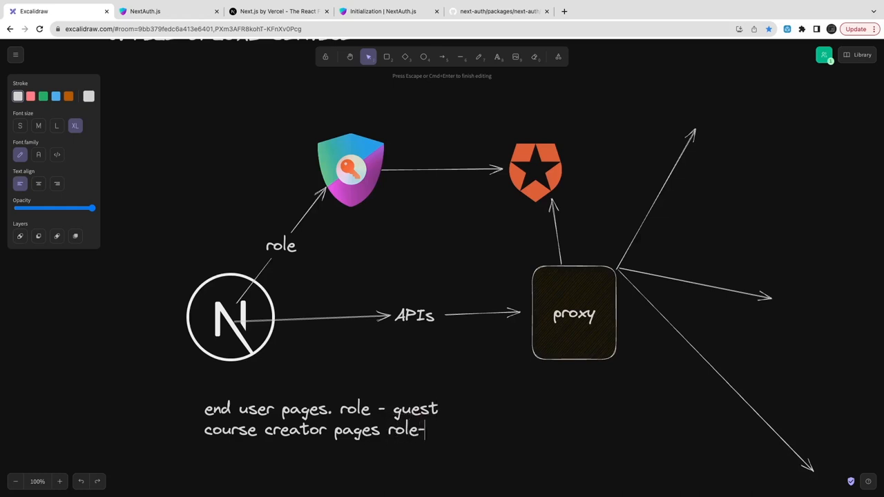
pyautogui.write('content-')
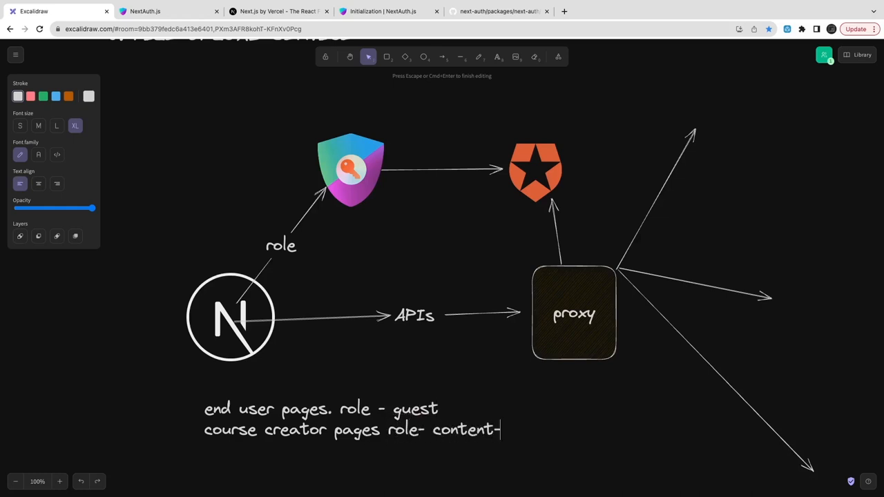
pyautogui.write('creator]')
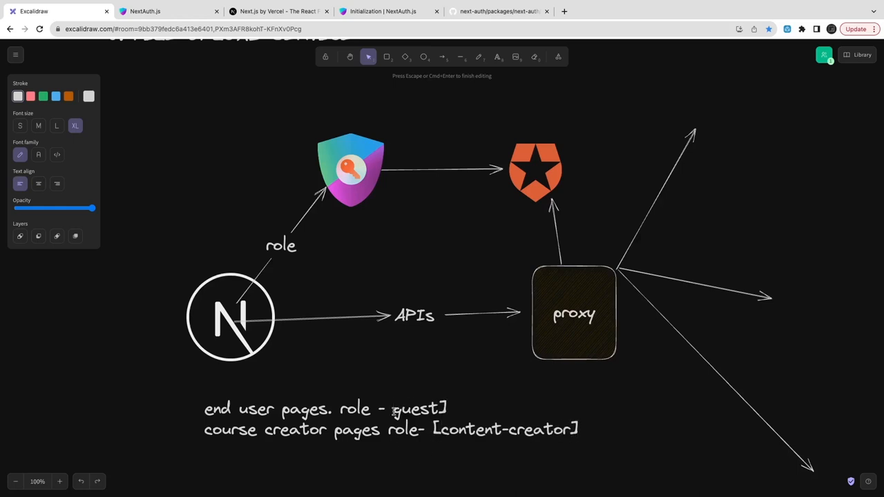
pyautogui.write('// d')
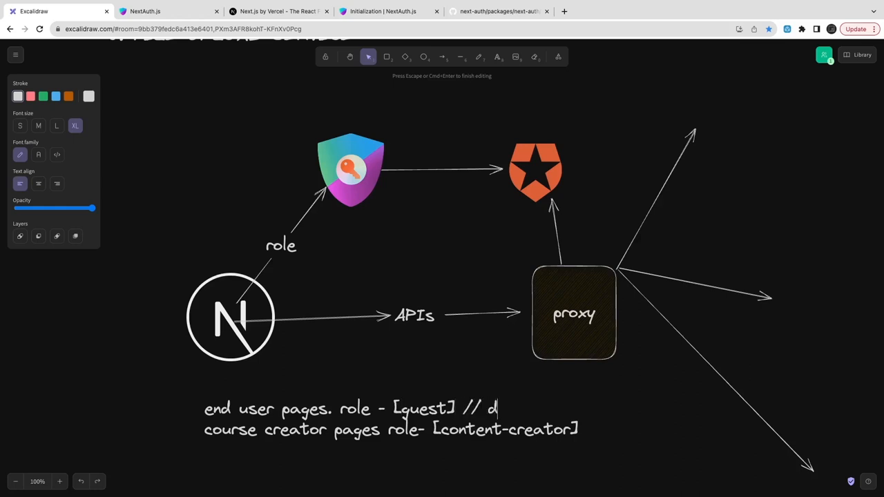
pyautogui.write('efault role')
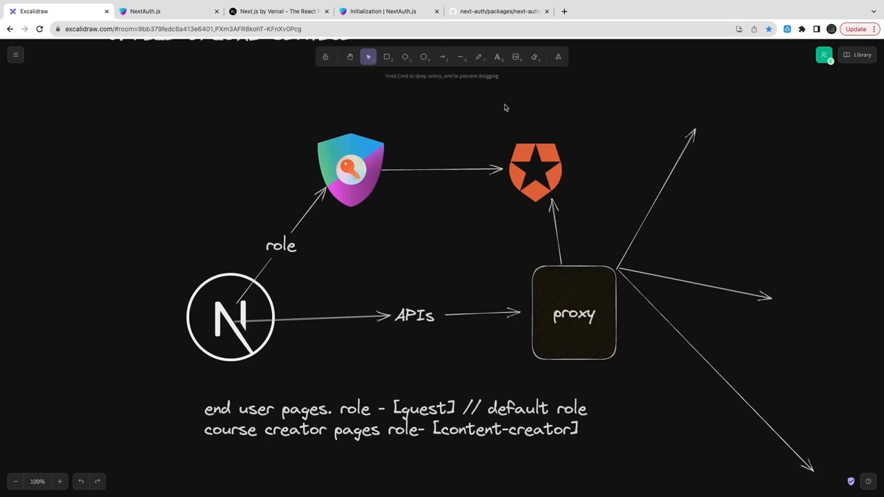
# Write an 'auth0 User profile' note listing user metadata and app metadata.
pyautogui.write('auth0 User p')
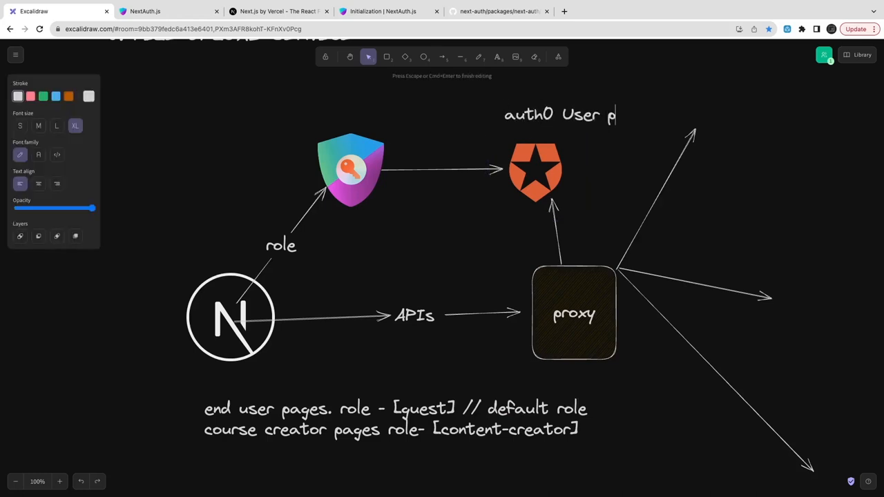
pyautogui.write('rofile')
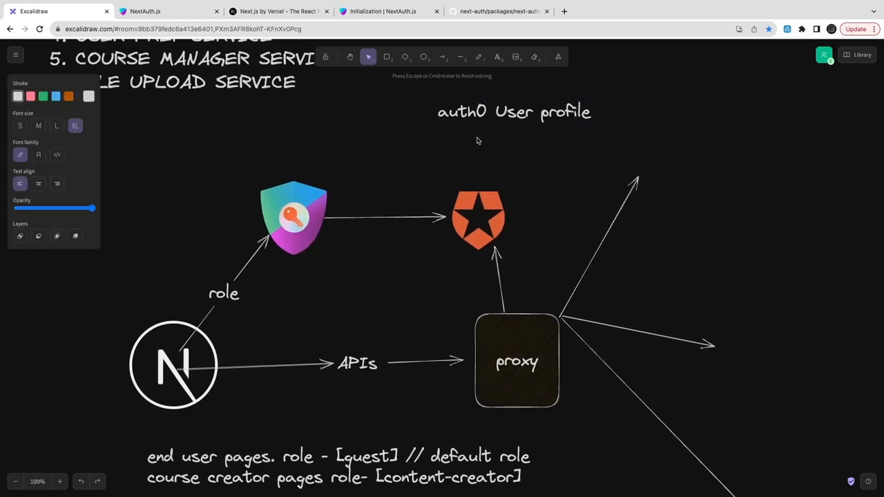
pyautogui.write('user metadat')
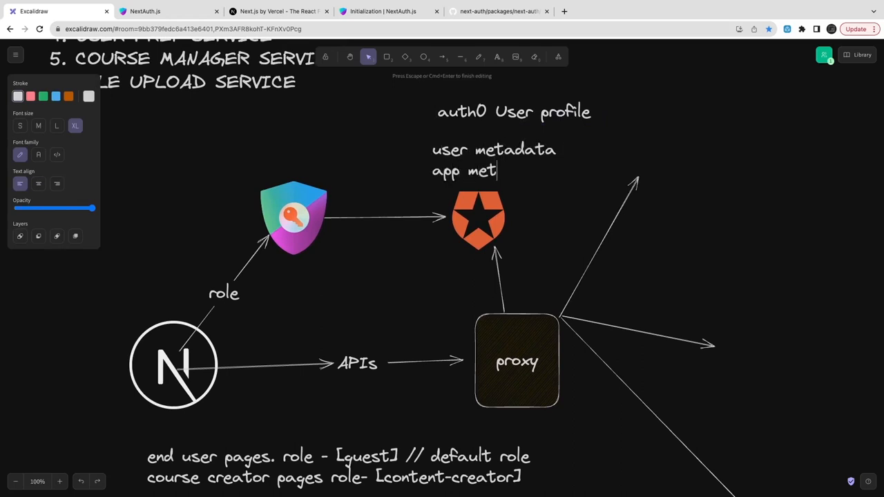
pyautogui.write('adata')
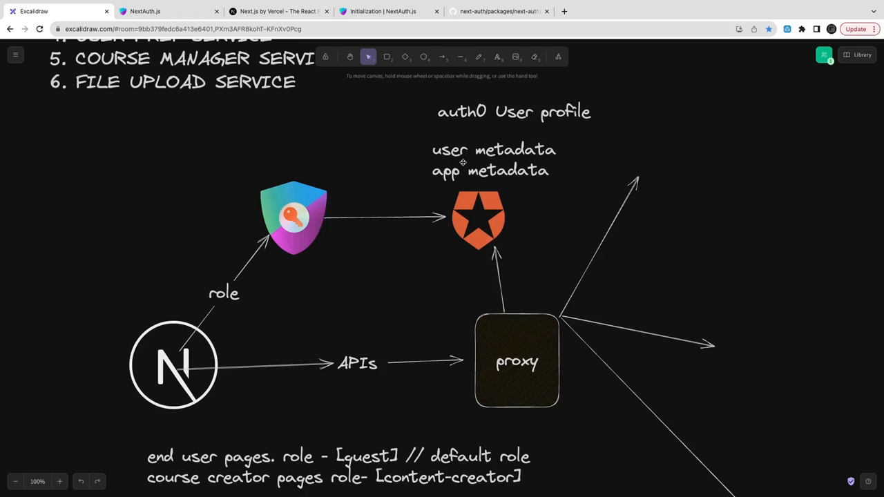
pyautogui.click(486, 155)
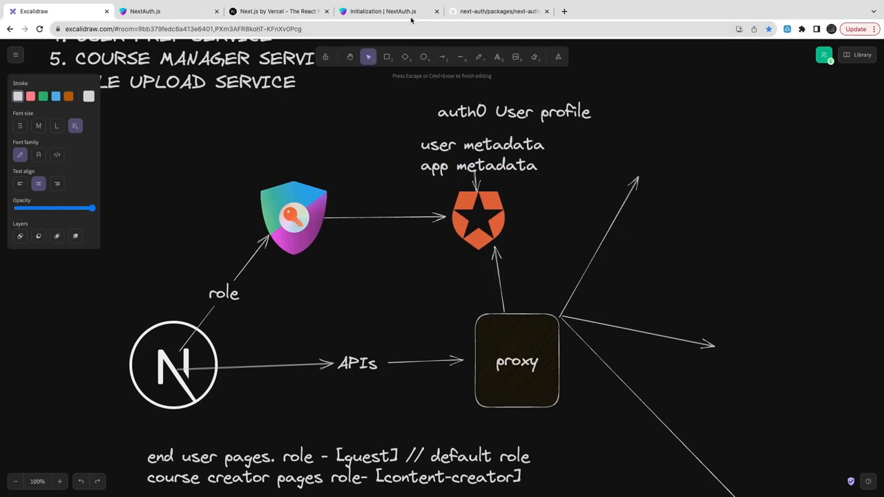
pyautogui.click(498, 11)
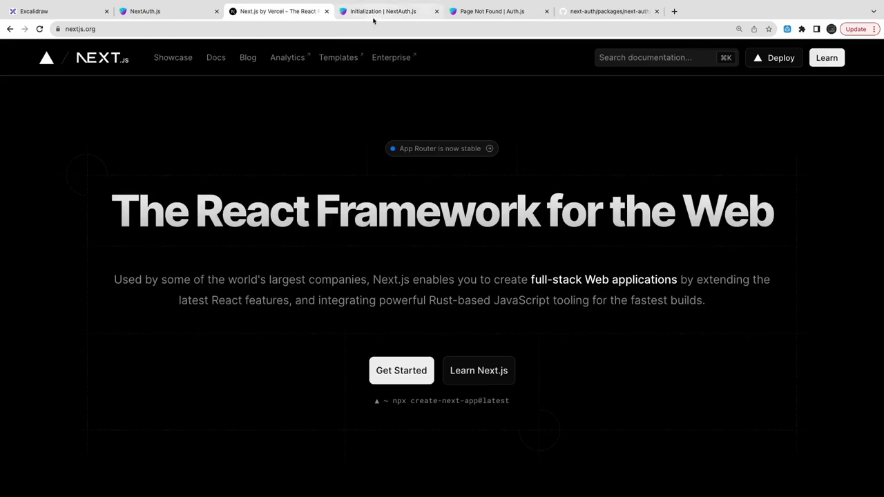
# Inspect Record, wellKnown, logo and OAuthUserConfig references in auth0.ts, then open notion.ts.
pyautogui.click(170, 11)
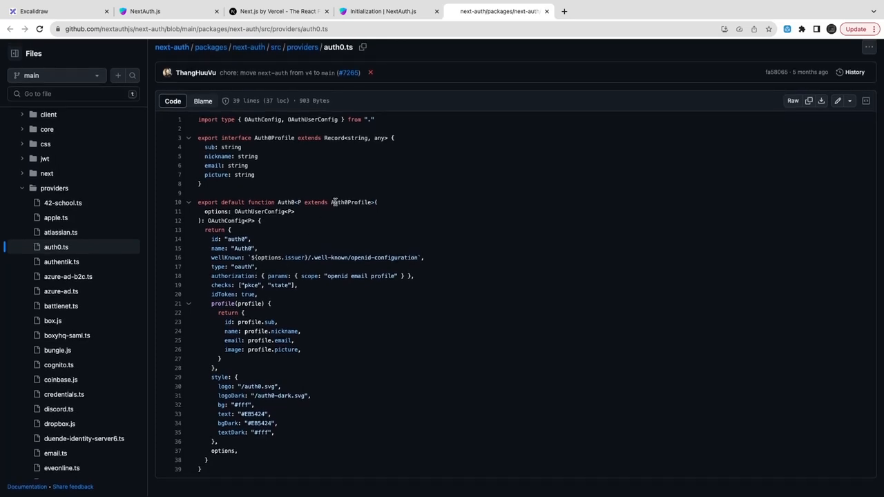
pyautogui.click(339, 202)
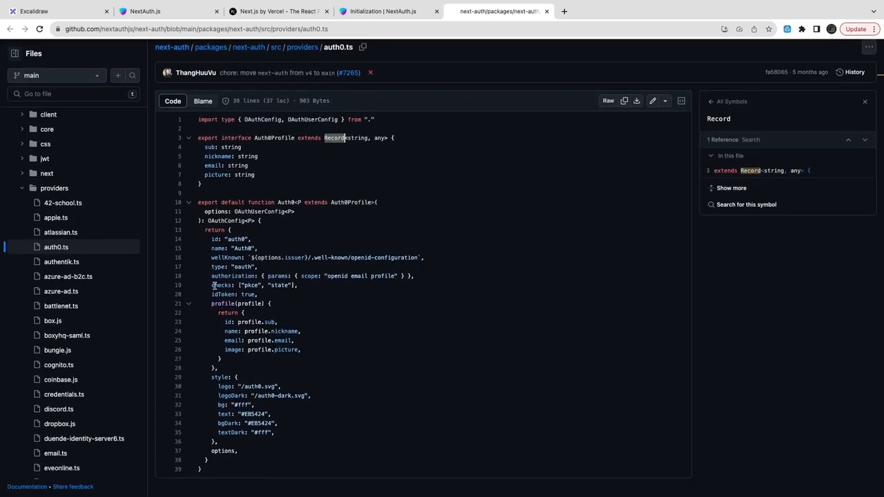
pyautogui.click(221, 258)
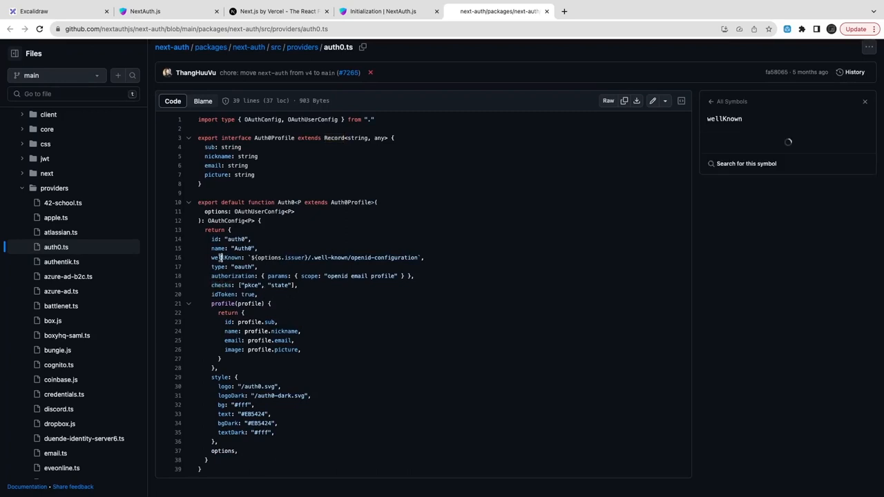
pyautogui.click(223, 384)
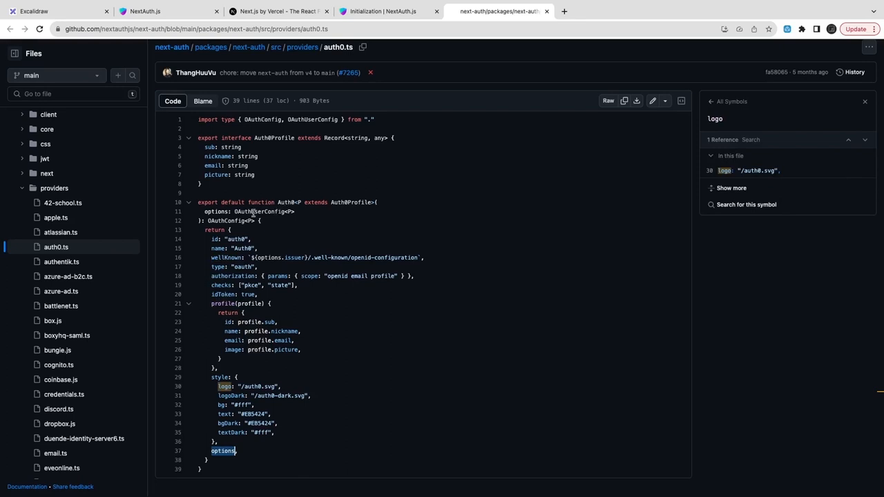
pyautogui.click(264, 211)
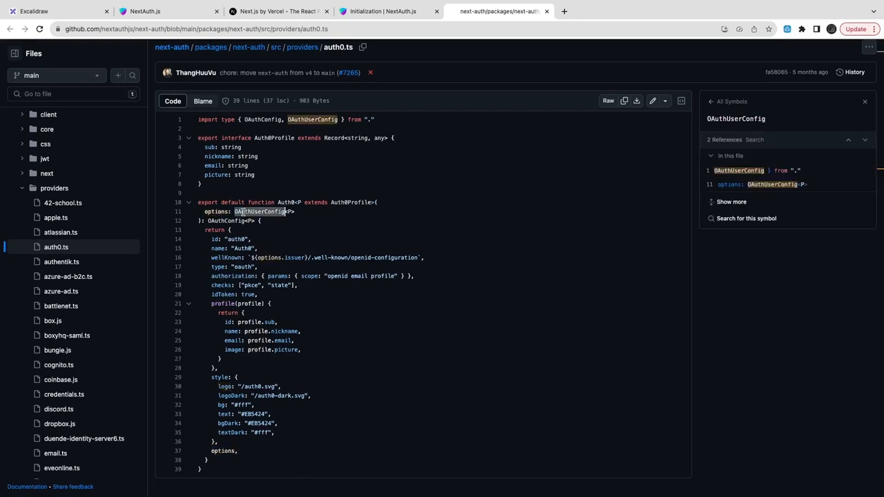
pyautogui.scroll(-3)
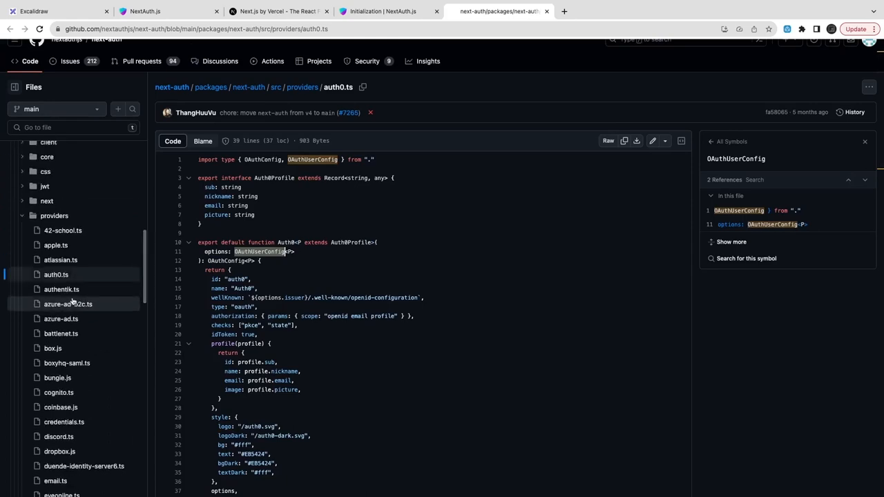
pyautogui.click(739, 211)
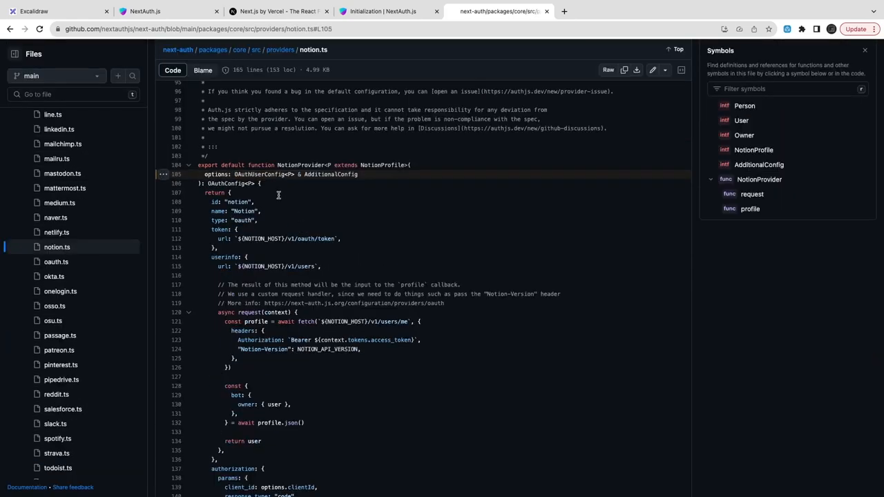
pyautogui.click(256, 174)
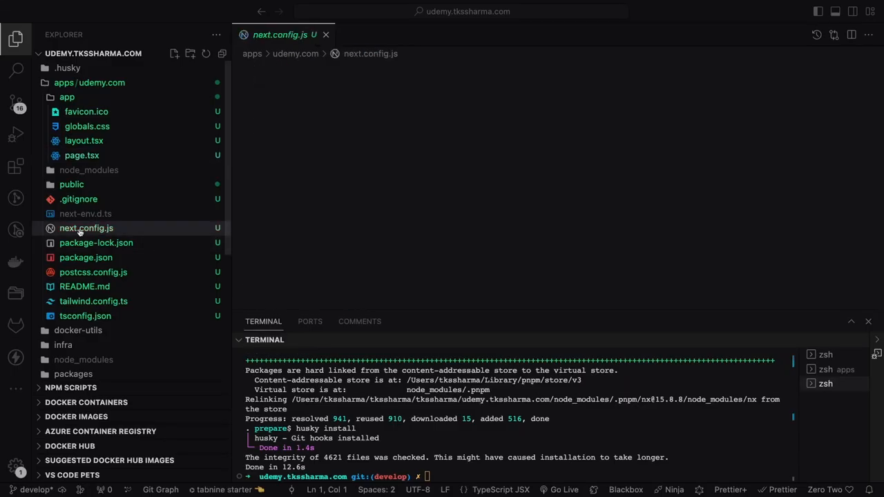
# Open tailwind.config.ts and package.json, then focus the terminal in apps.
pyautogui.click(93, 301)
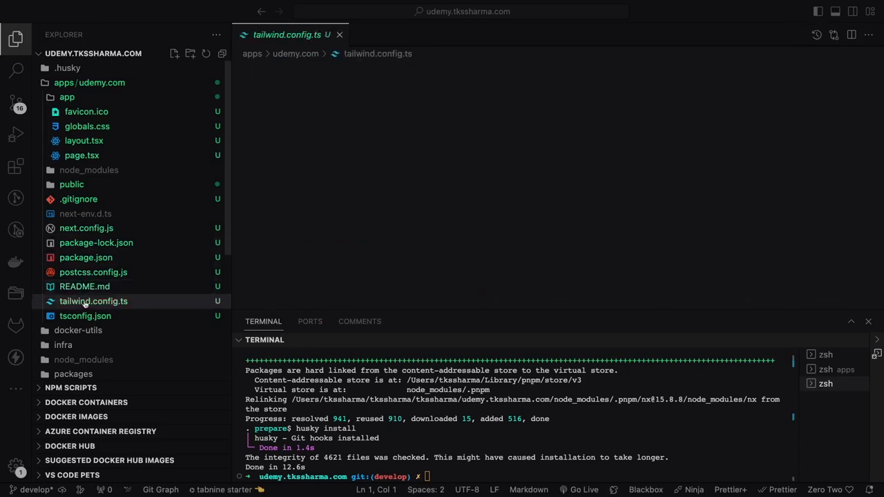
pyautogui.click(86, 256)
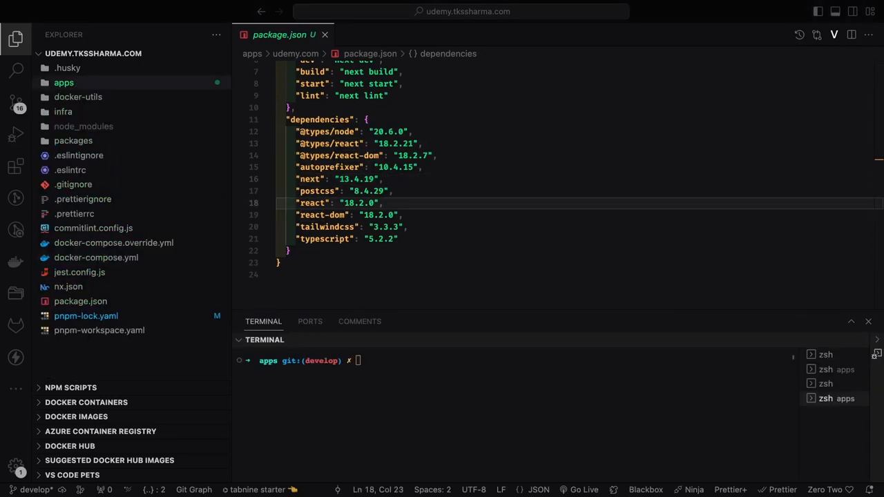
pyautogui.click(380, 402)
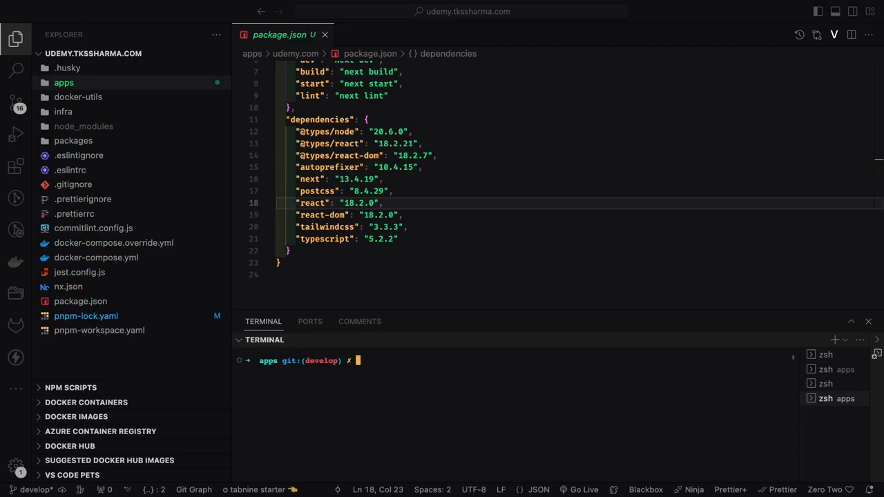
# Run nest new course-manager to generate the NestJS project in apps.
pyautogui.write('nest new c')
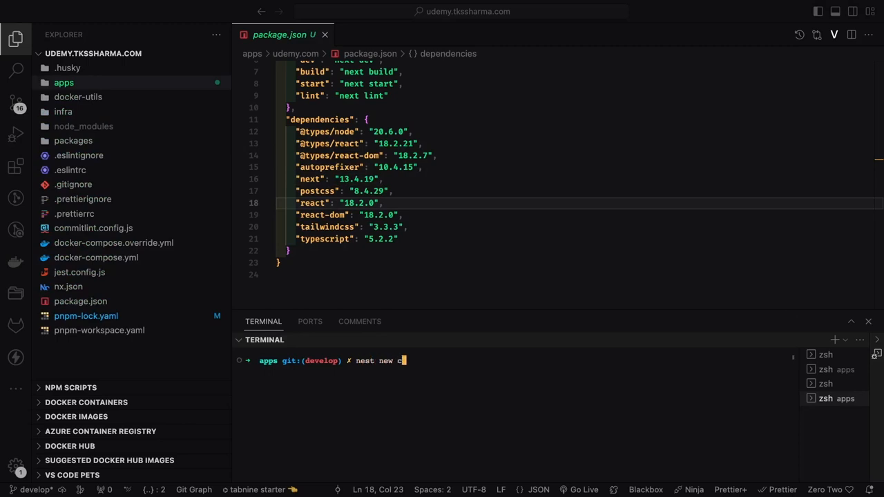
pyautogui.write('ourse-manager')
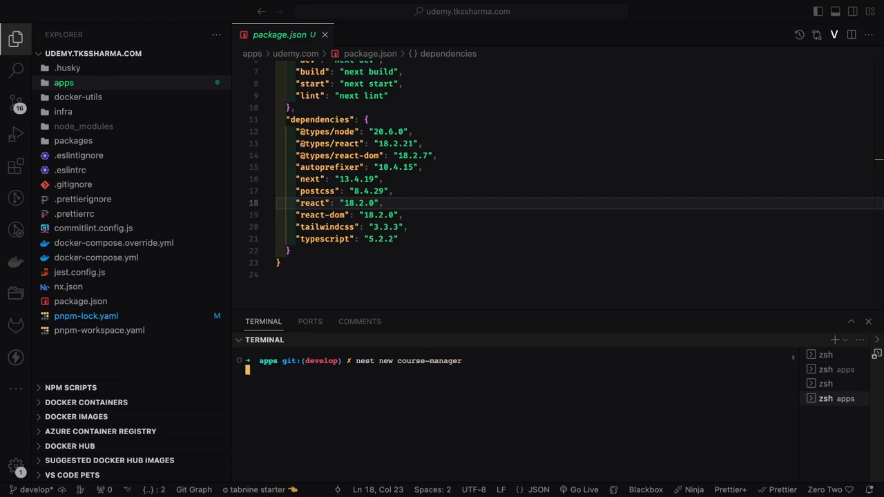
pyautogui.press('enter')
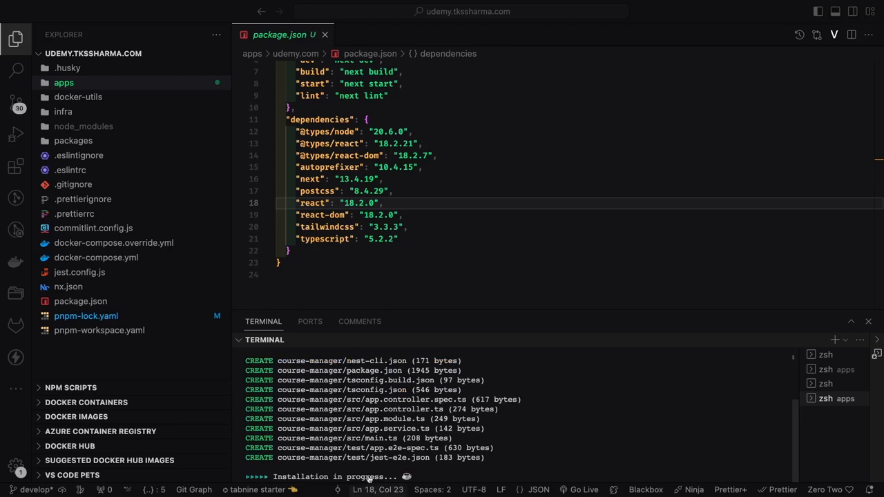
pyautogui.moveTo(359, 409)
pyautogui.write('nest new')
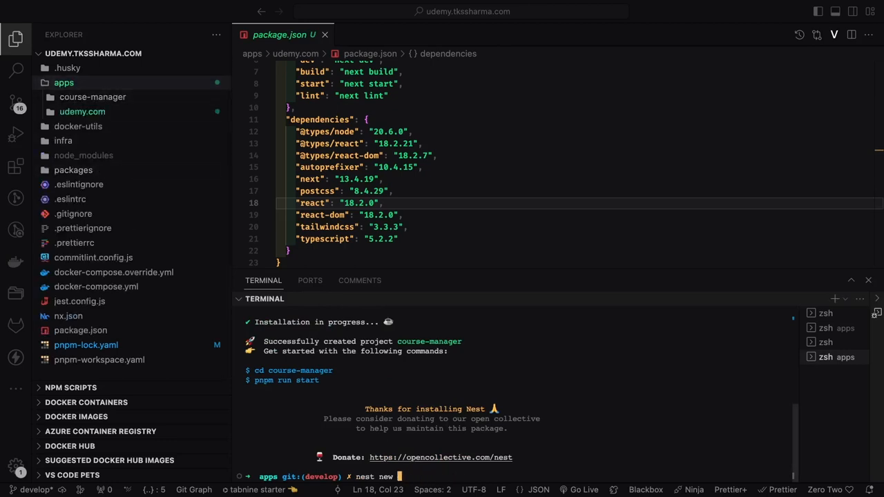
# Type a 'course' label and correct it with a backspace.
pyautogui.write('c')
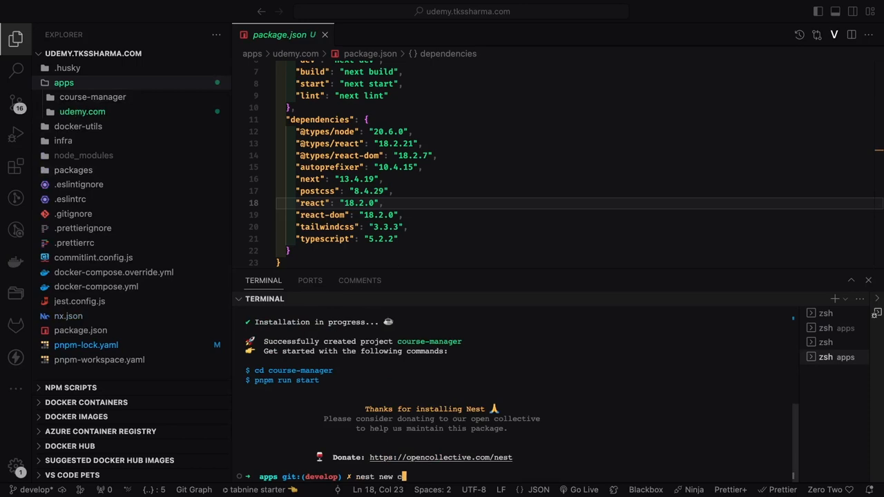
pyautogui.write('ourse')
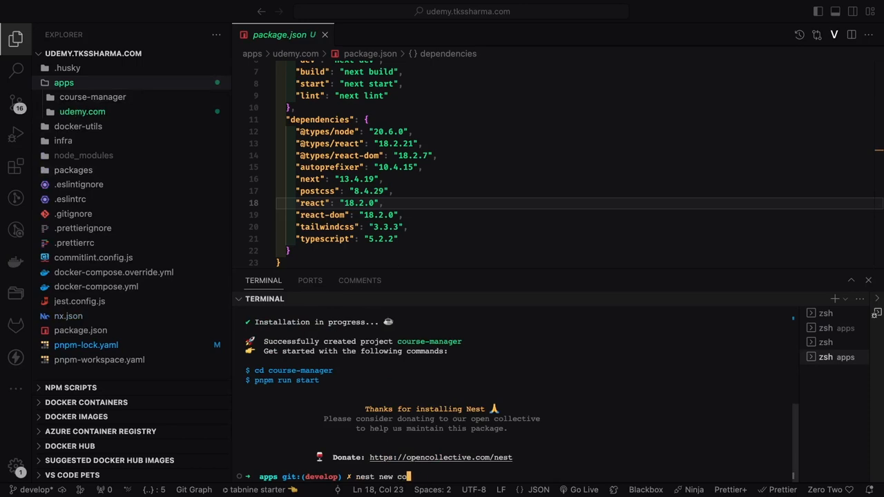
pyautogui.press('BackSpace')
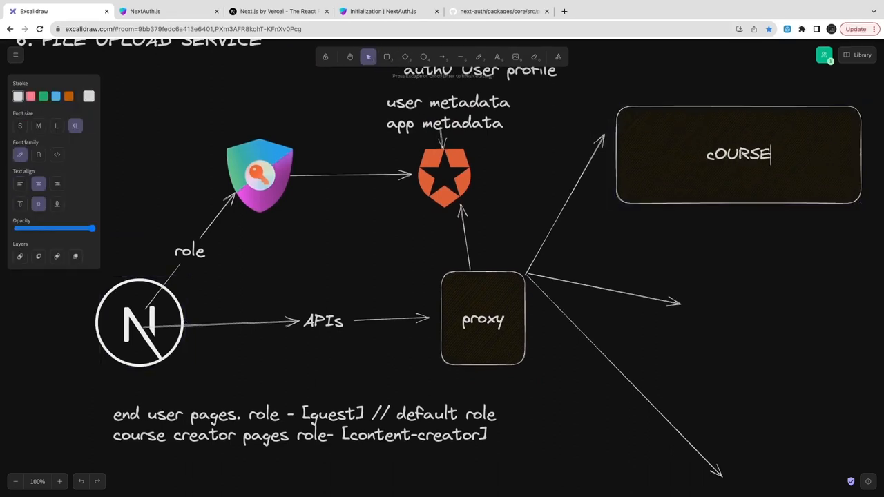
# Label the boxes 'Course', 'Content MANAGER create/update', and 'Notification' to the right of the proxy.
pyautogui.write('MANAGER')
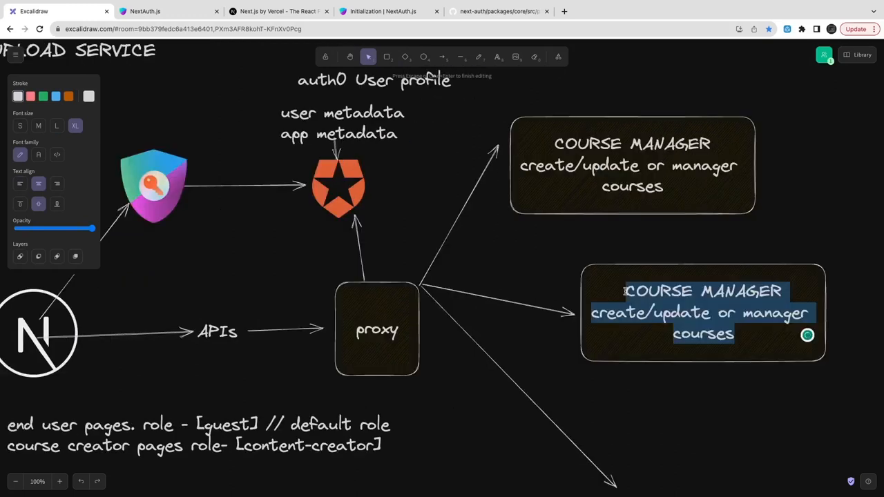
pyautogui.write('Course')
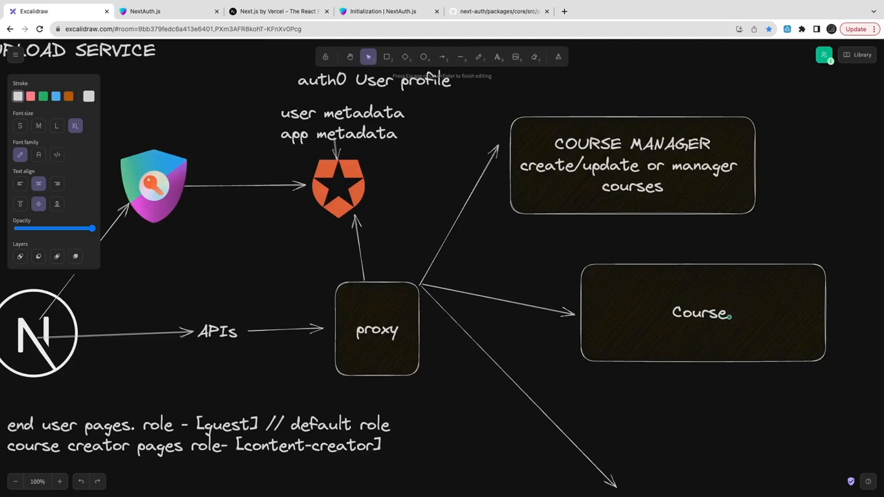
pyautogui.write('Content MANAGER create/update o')
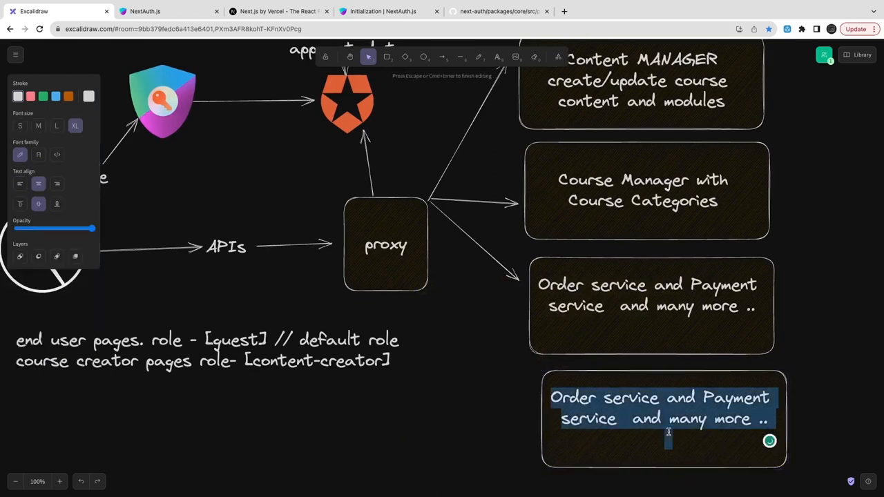
pyautogui.write('Notification service')
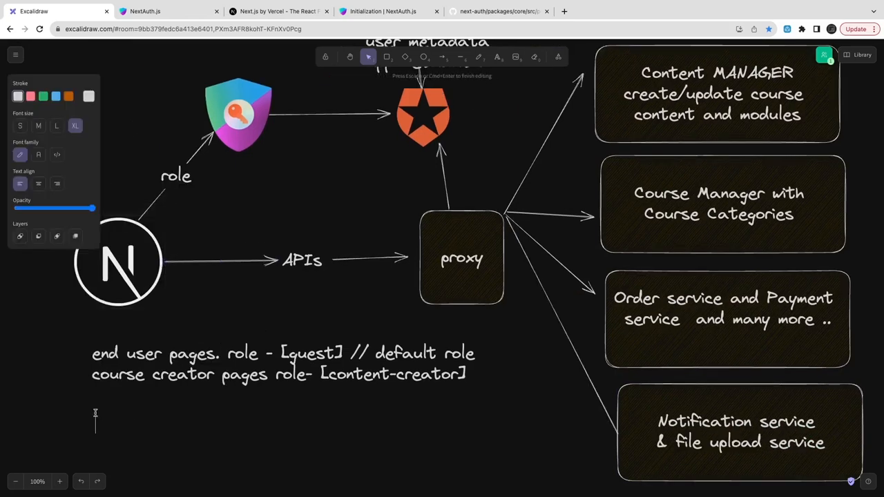
# Add notes 'One UI App with different Layout' and 'END USER SCREENS' below the role lines.
pyautogui.write('One UI')
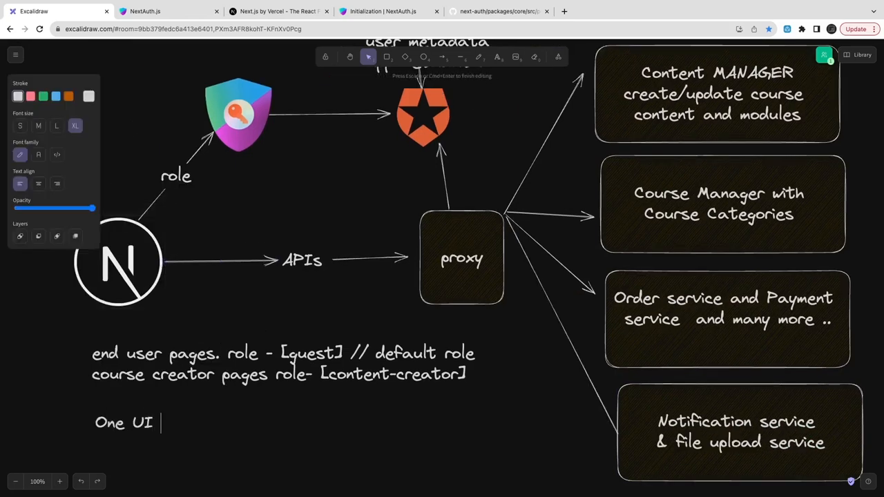
pyautogui.write('App with d')
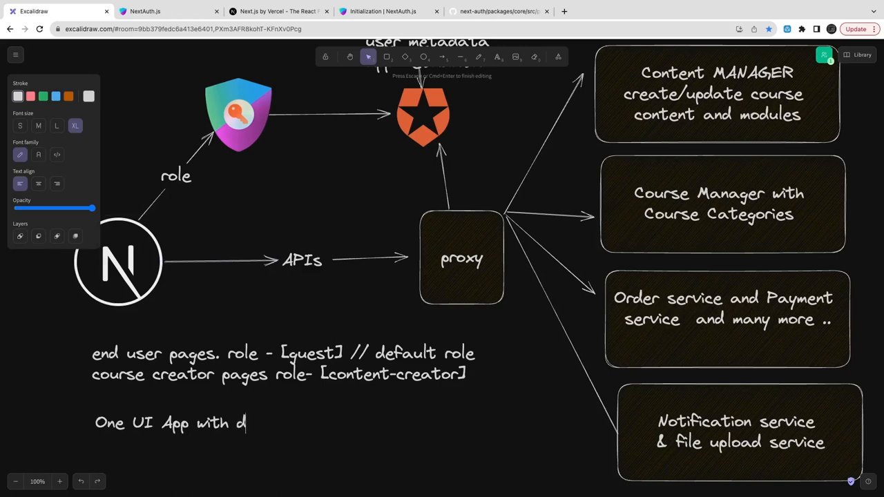
pyautogui.write('ifferent Layout and themes')
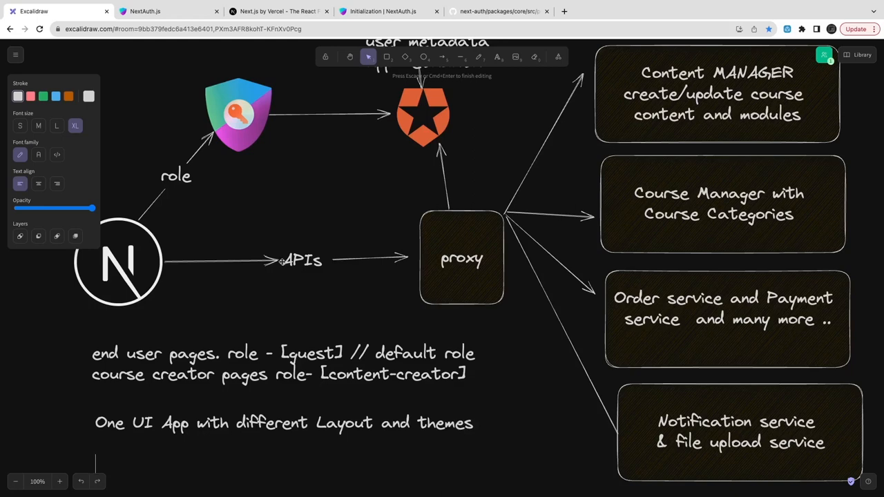
pyautogui.write('END')
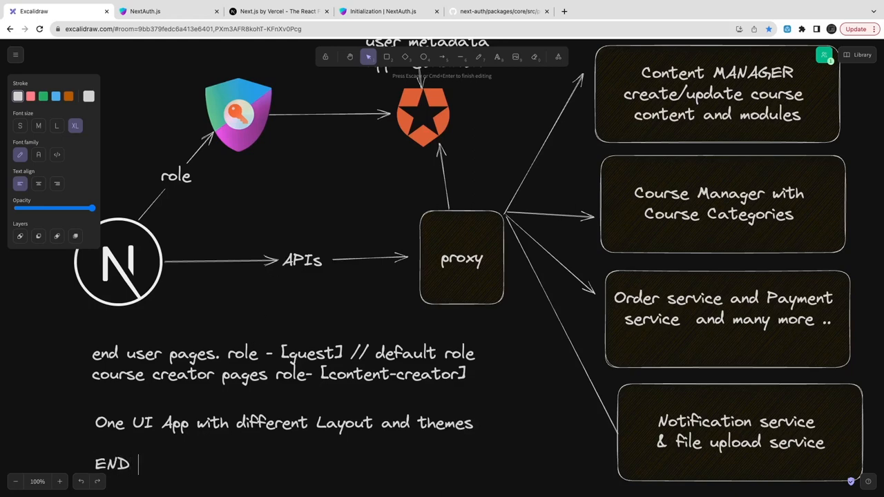
pyautogui.write('USER SCREENS')
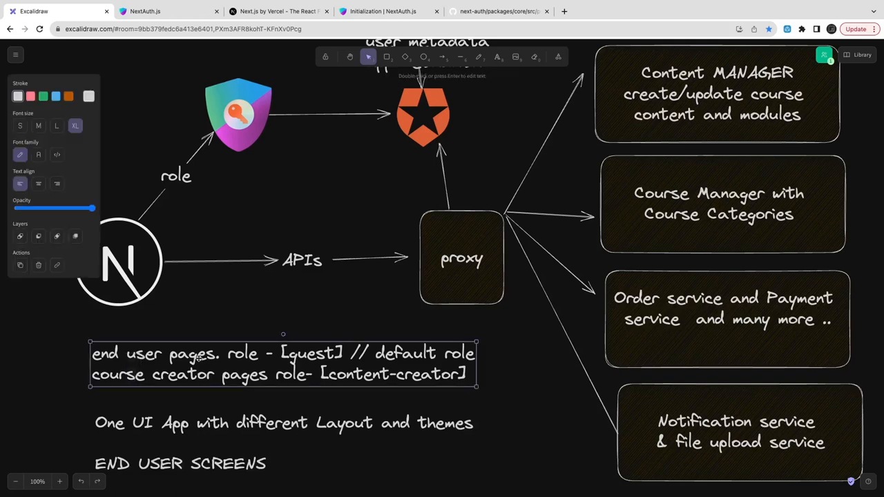
pyautogui.scroll(-3)
pyautogui.write('SIGN')
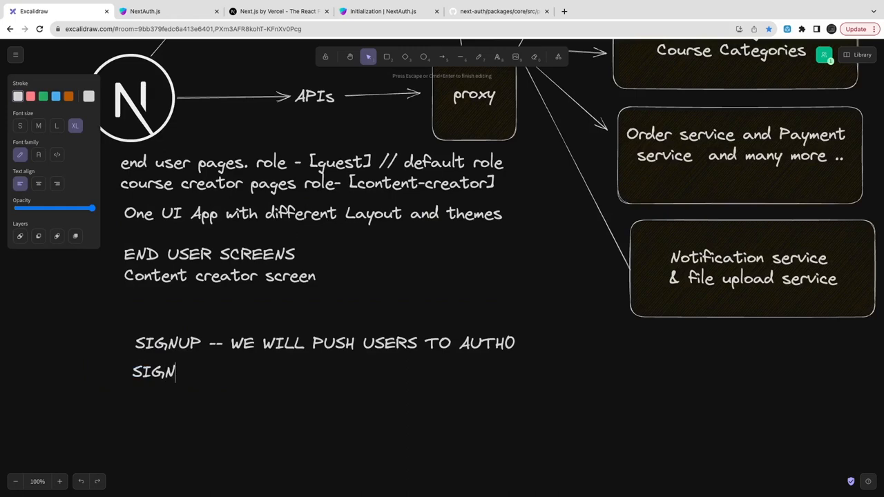
# List the SIGN-IN and search dashboard screens in the notes.
pyautogui.write('IN')
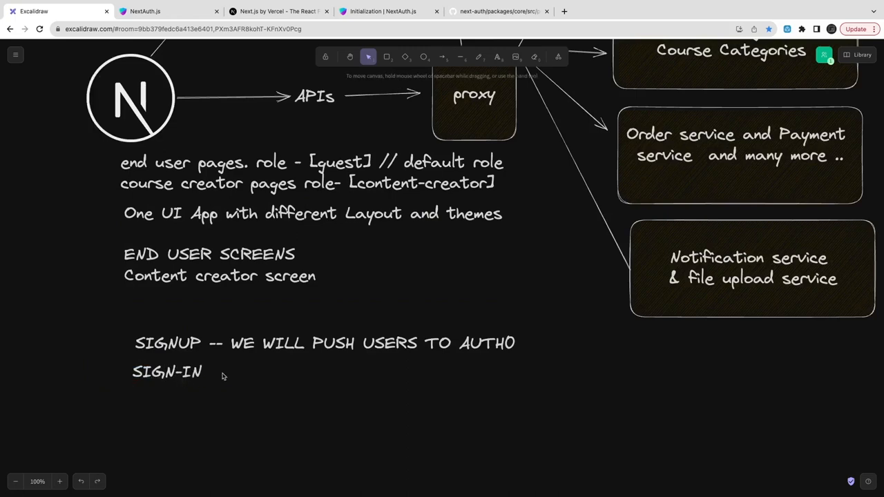
pyautogui.click(133, 394)
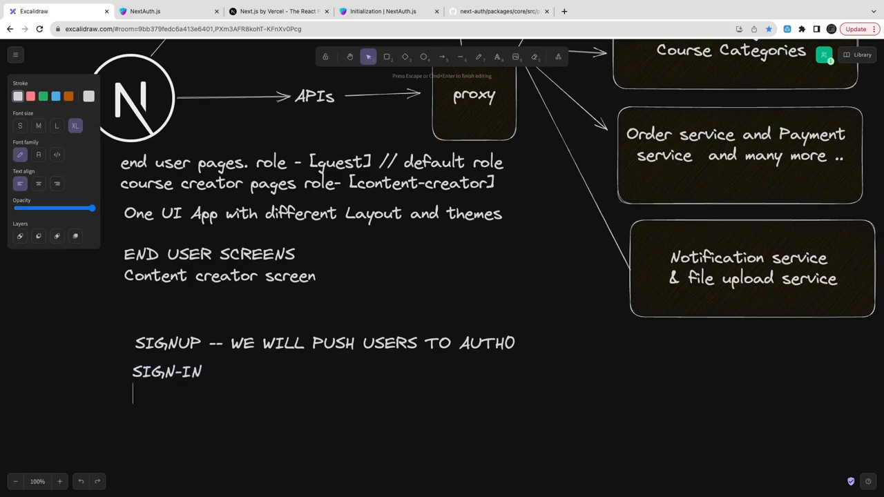
pyautogui.write('search')
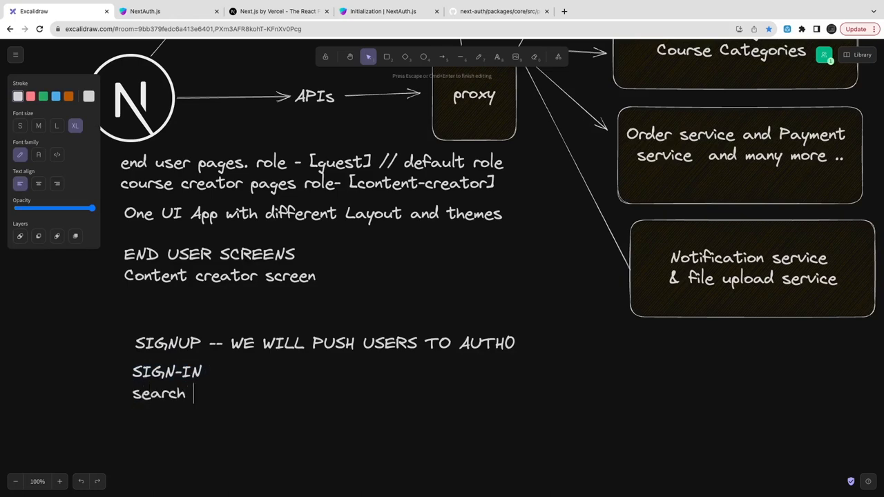
pyautogui.write('dashboard')
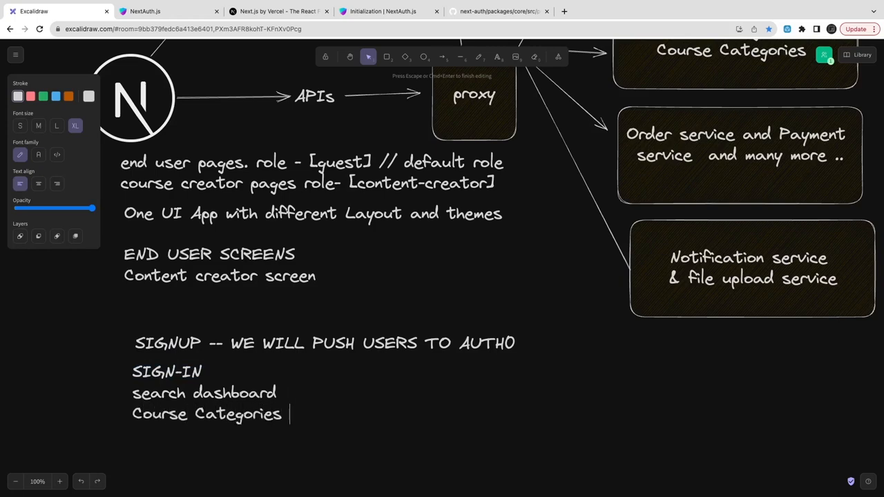
# Add the 'Course Modules --> Videos, Info and content' screen line.
pyautogui.write('Course Modules')
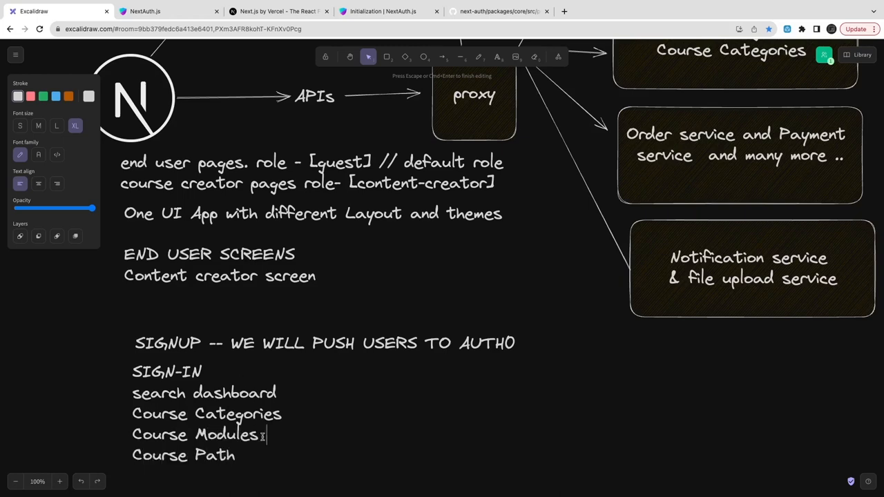
pyautogui.write('--> Videos -->')
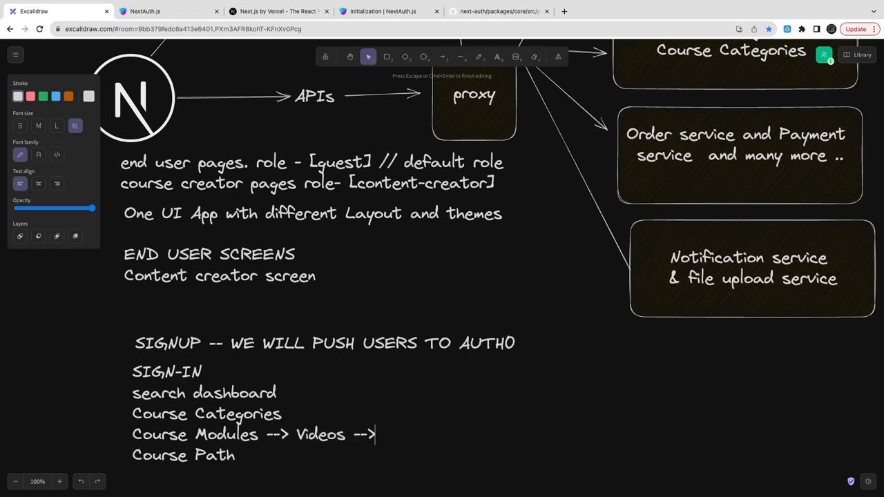
pyautogui.write('Info and')
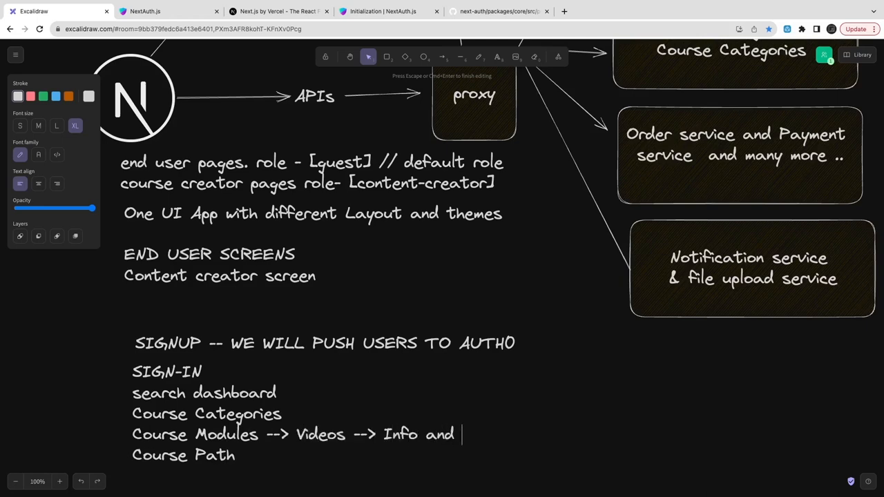
pyautogui.write('content')
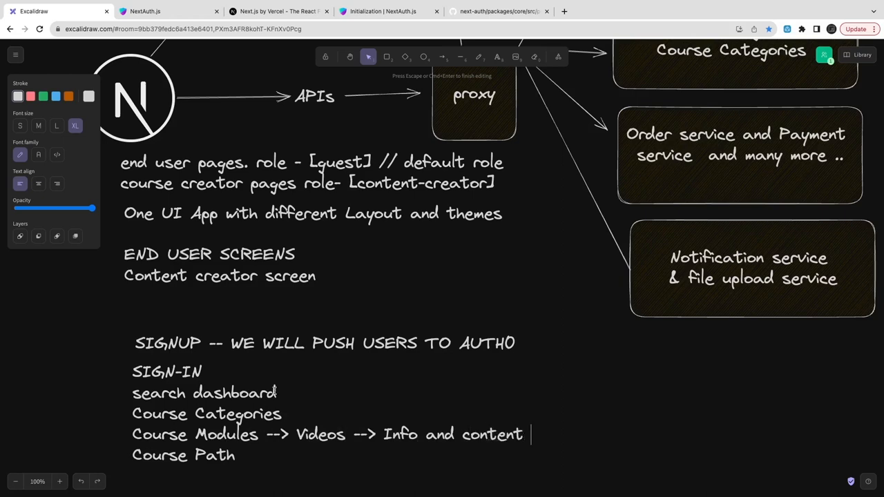